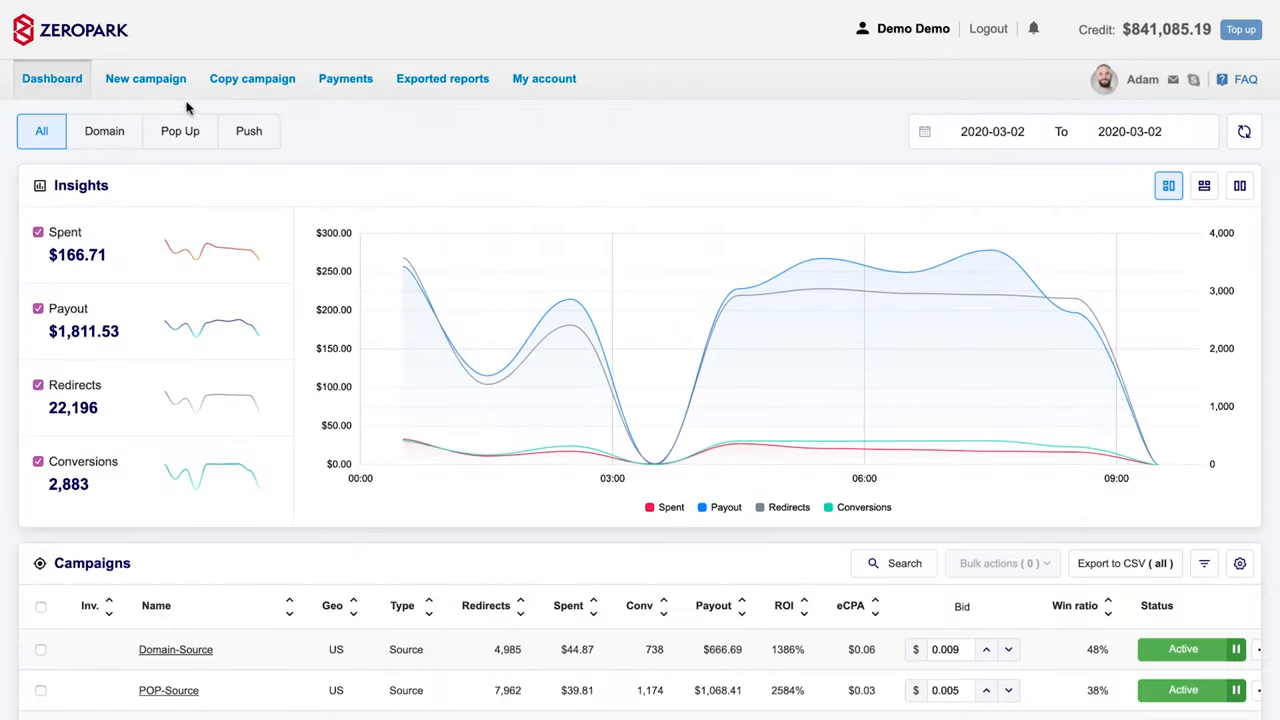
mouse_move(144, 84)
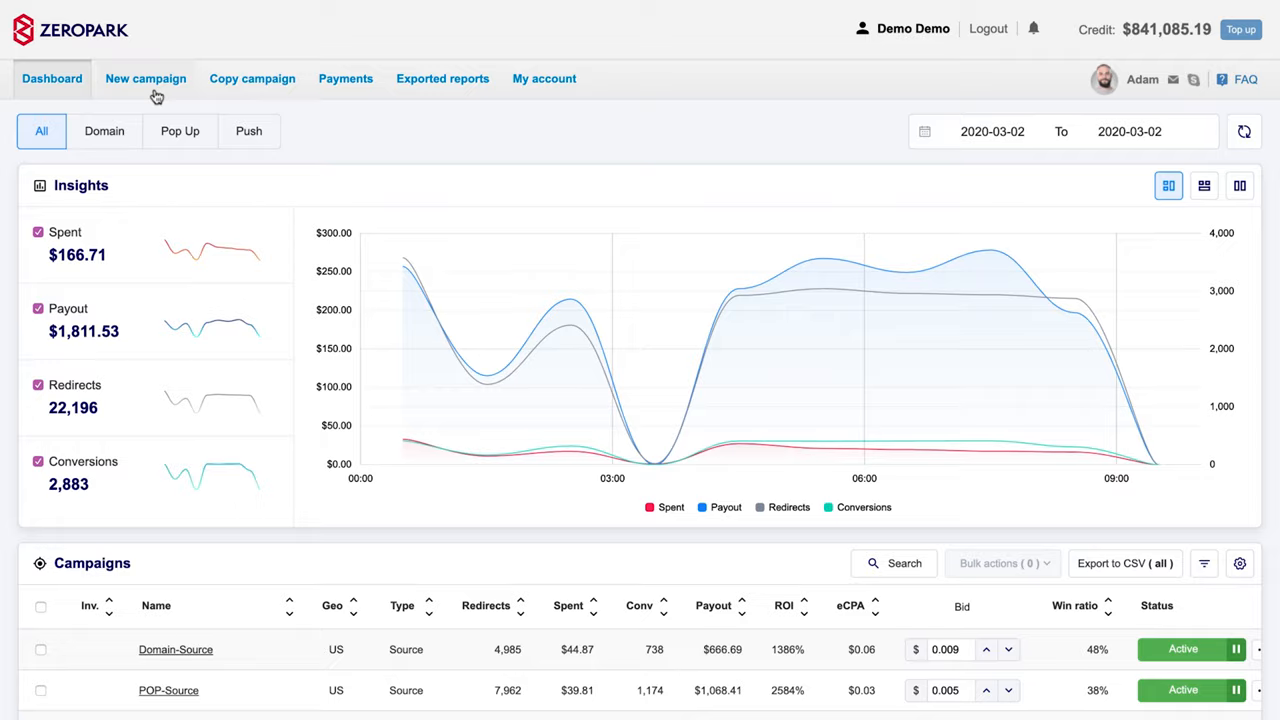
Start a new Zeropark campaign using Push notification traffic, reaching the targeting options
left_click(144, 78)
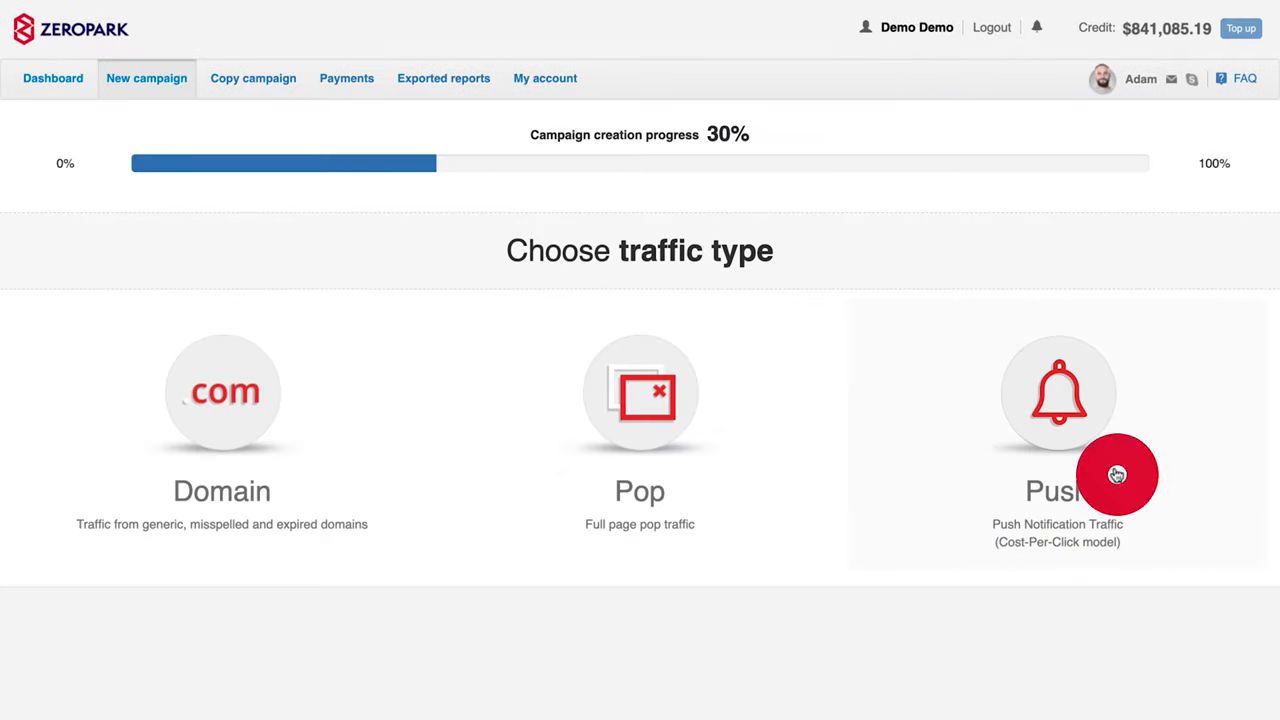
left_click(1056, 392)
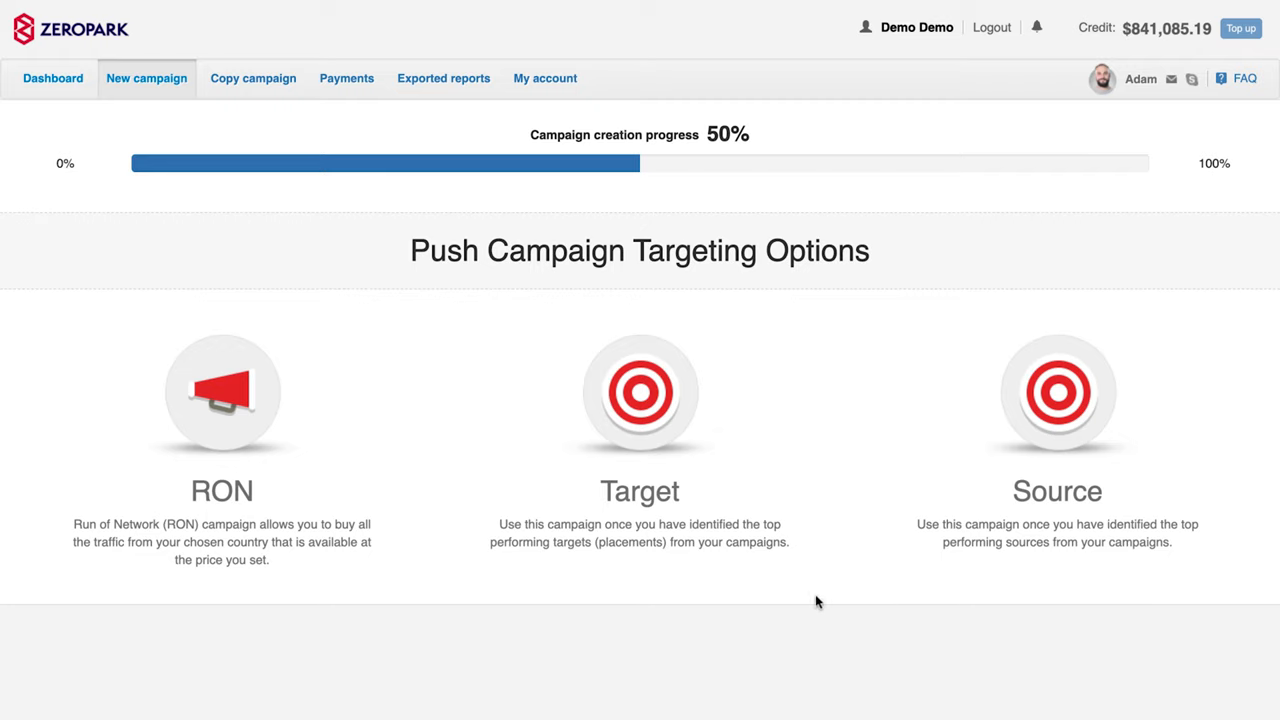
mouse_move(628, 624)
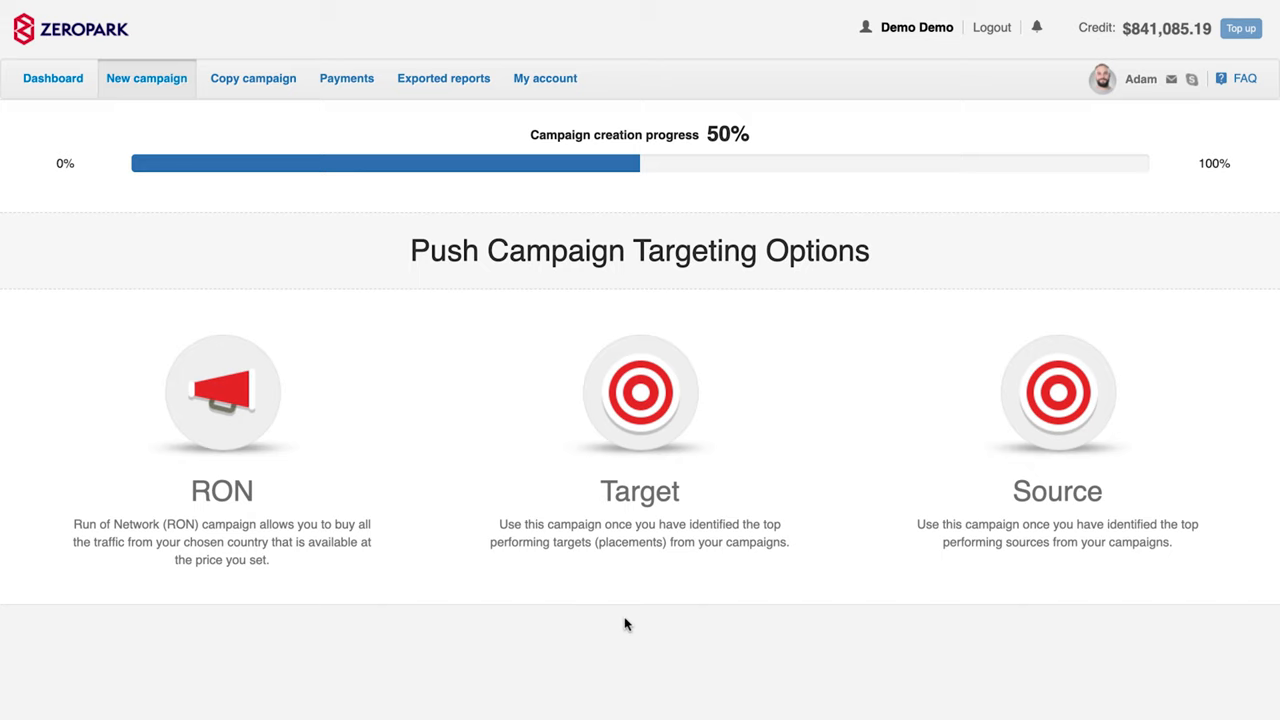
mouse_move(284, 500)
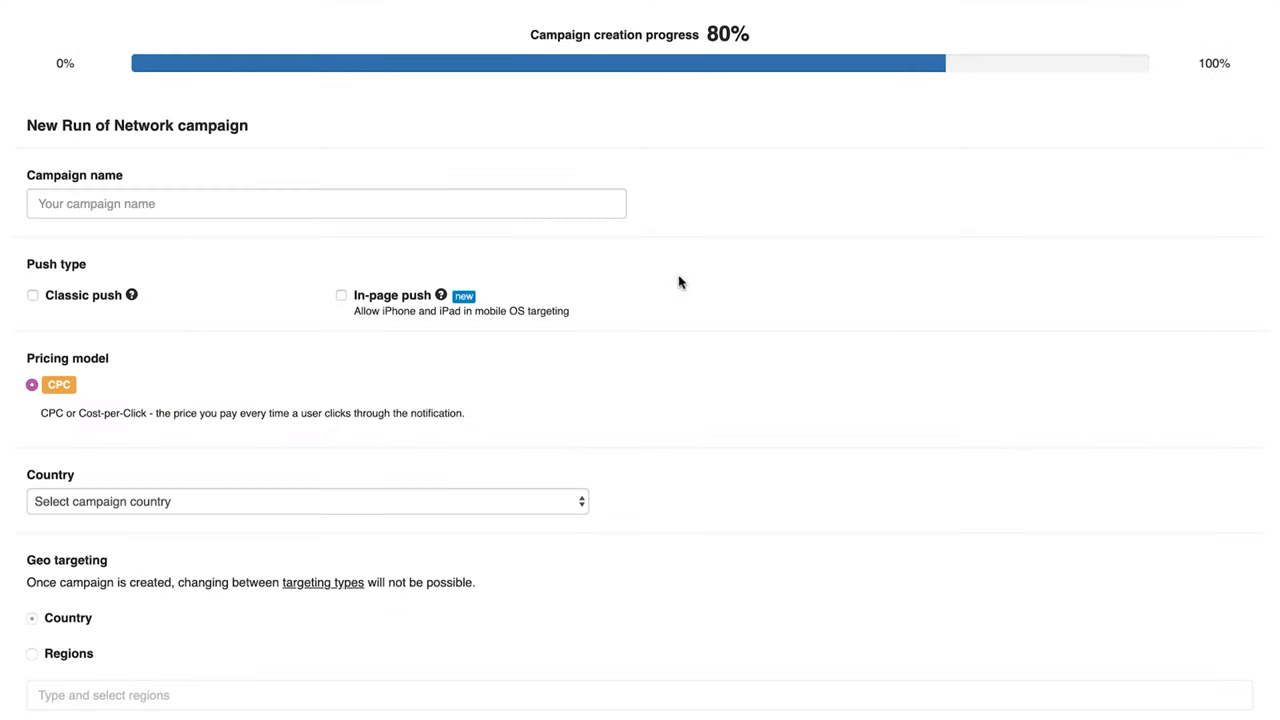
Name the Run of Network campaign 'In-Page Push Campaign'
type("In-Page")
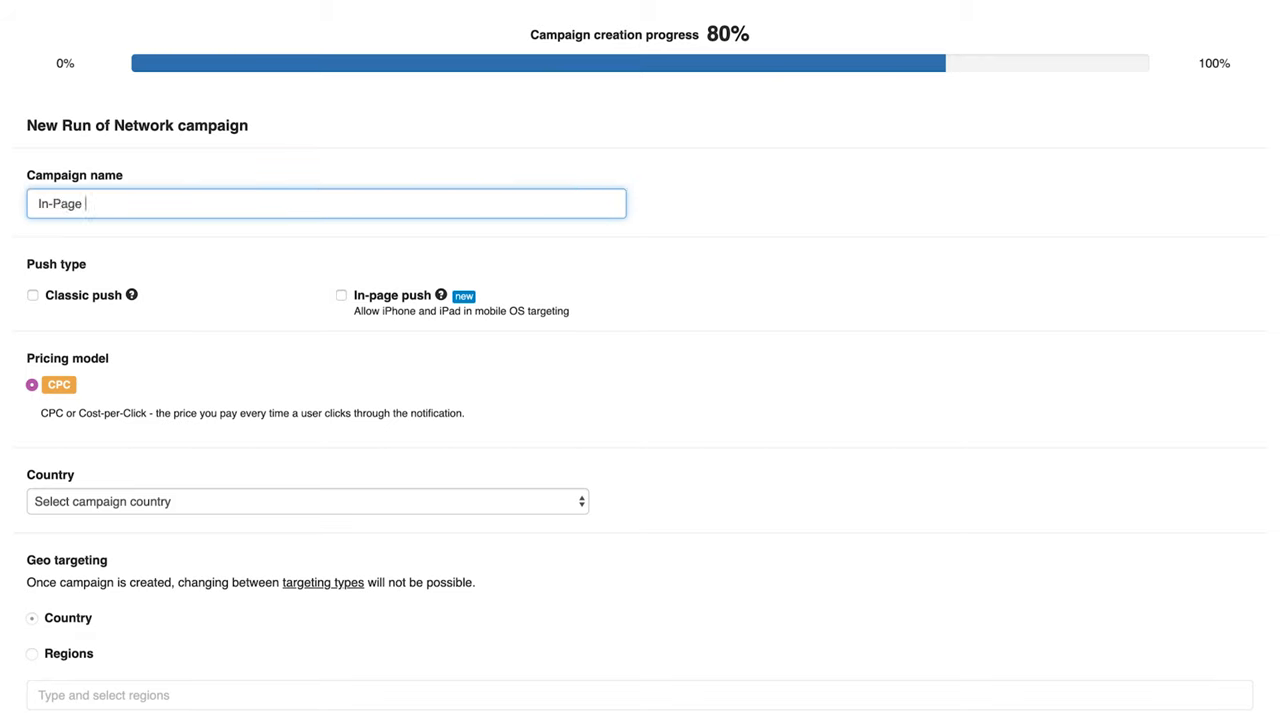
type("Push Campaign")
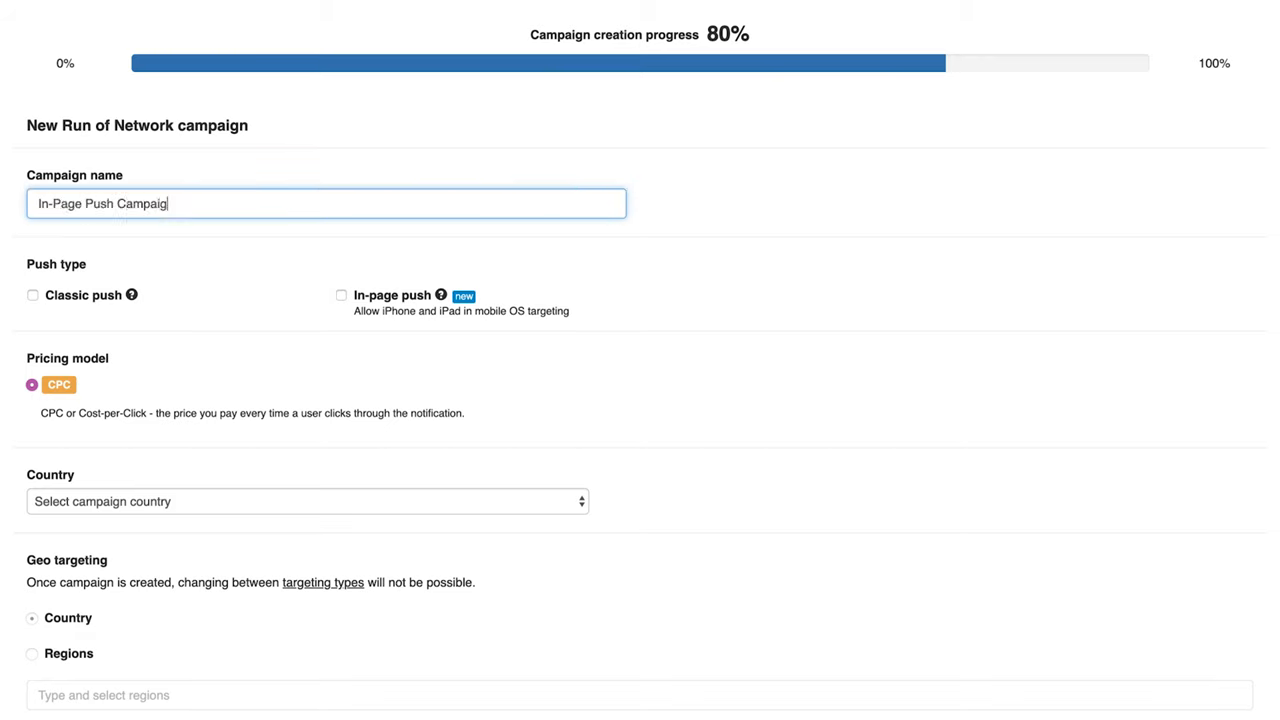
type("n")
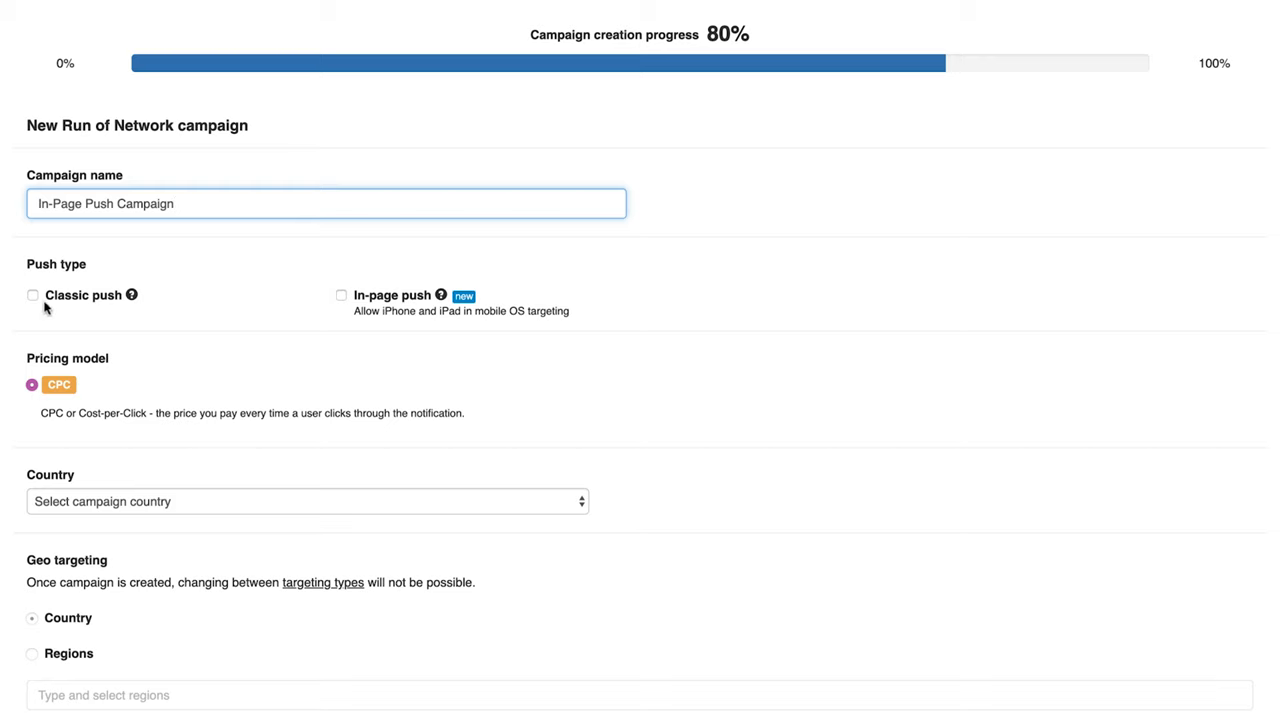
Keep only the In-page push type enabled and target the United States
left_click(32, 296)
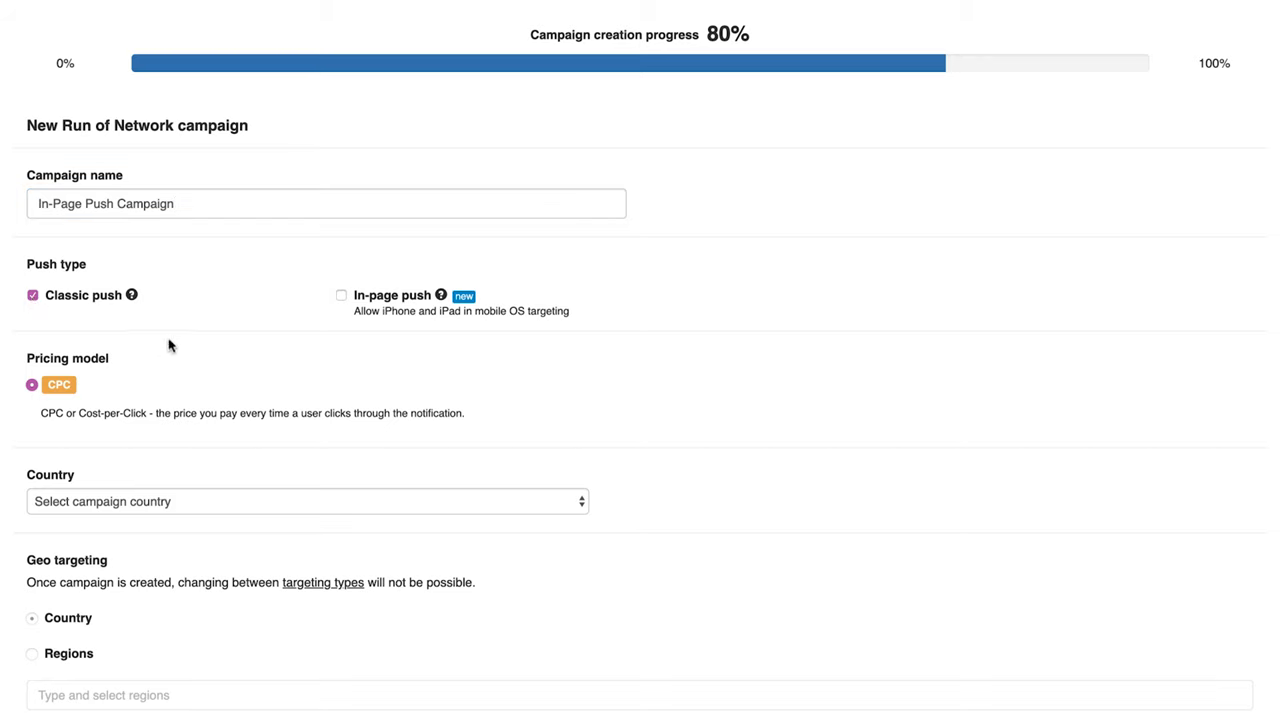
left_click(340, 296)
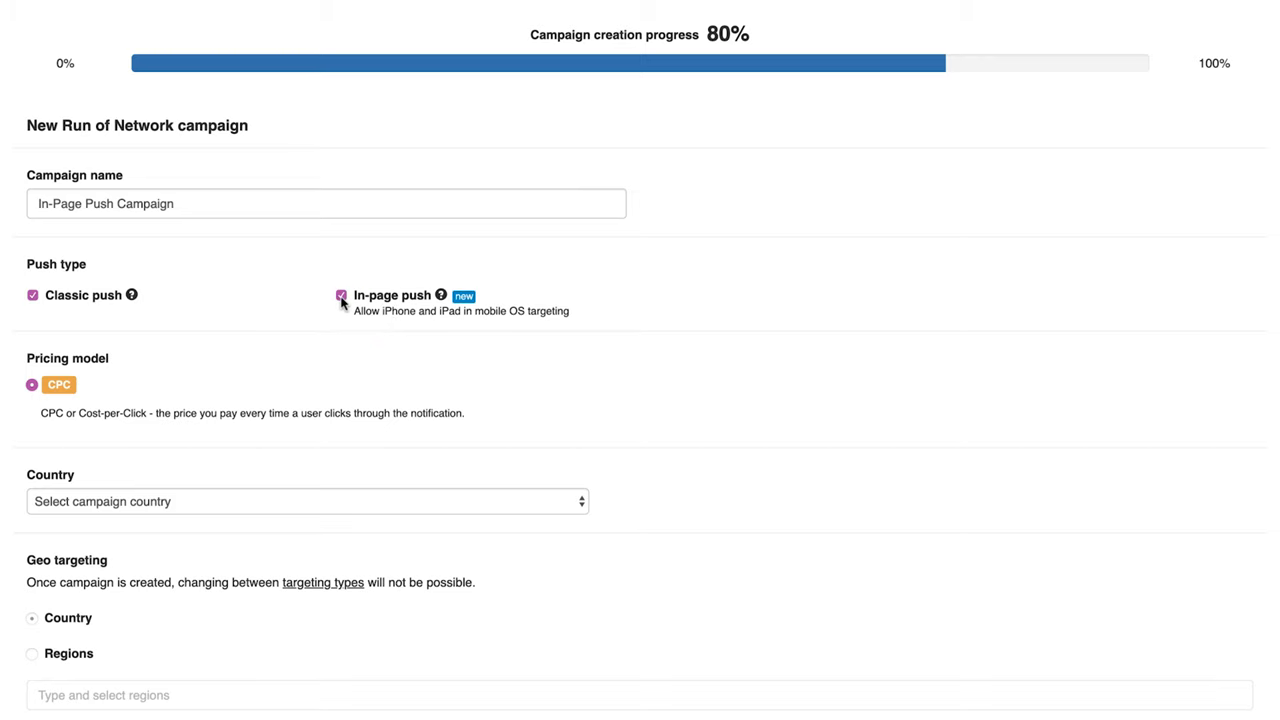
left_click(340, 296)
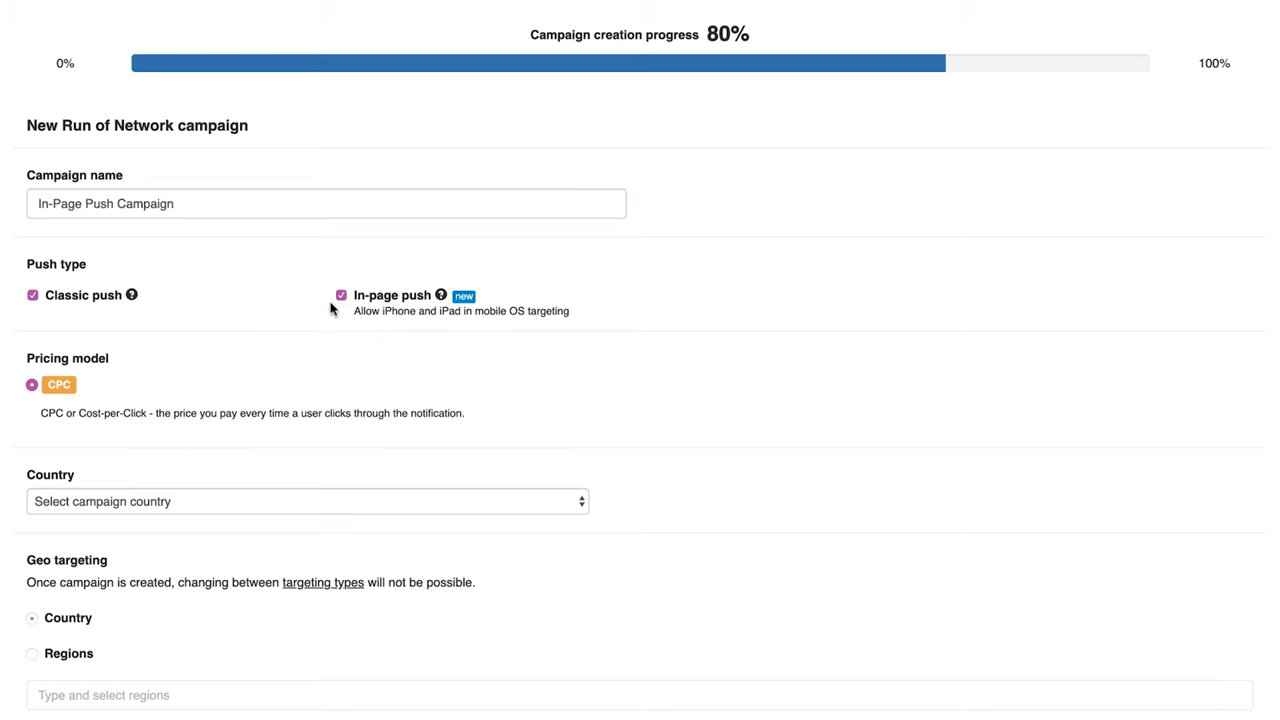
left_click(32, 296)
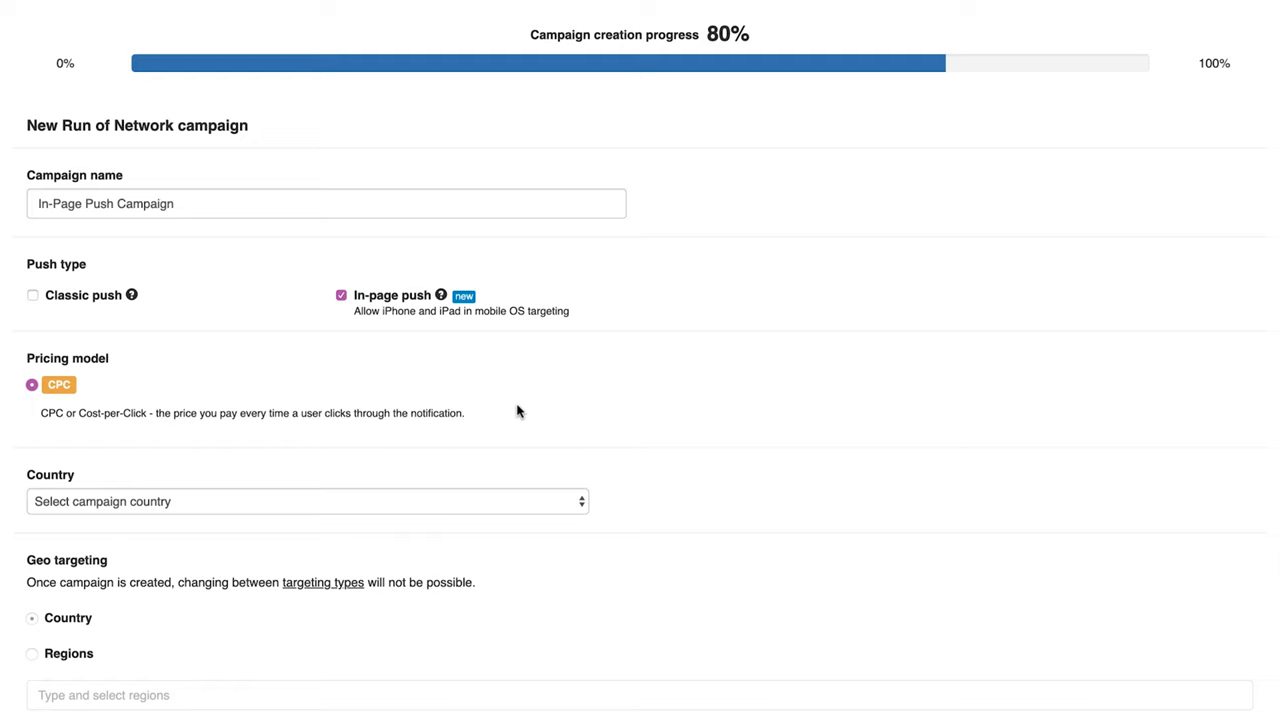
mouse_move(546, 460)
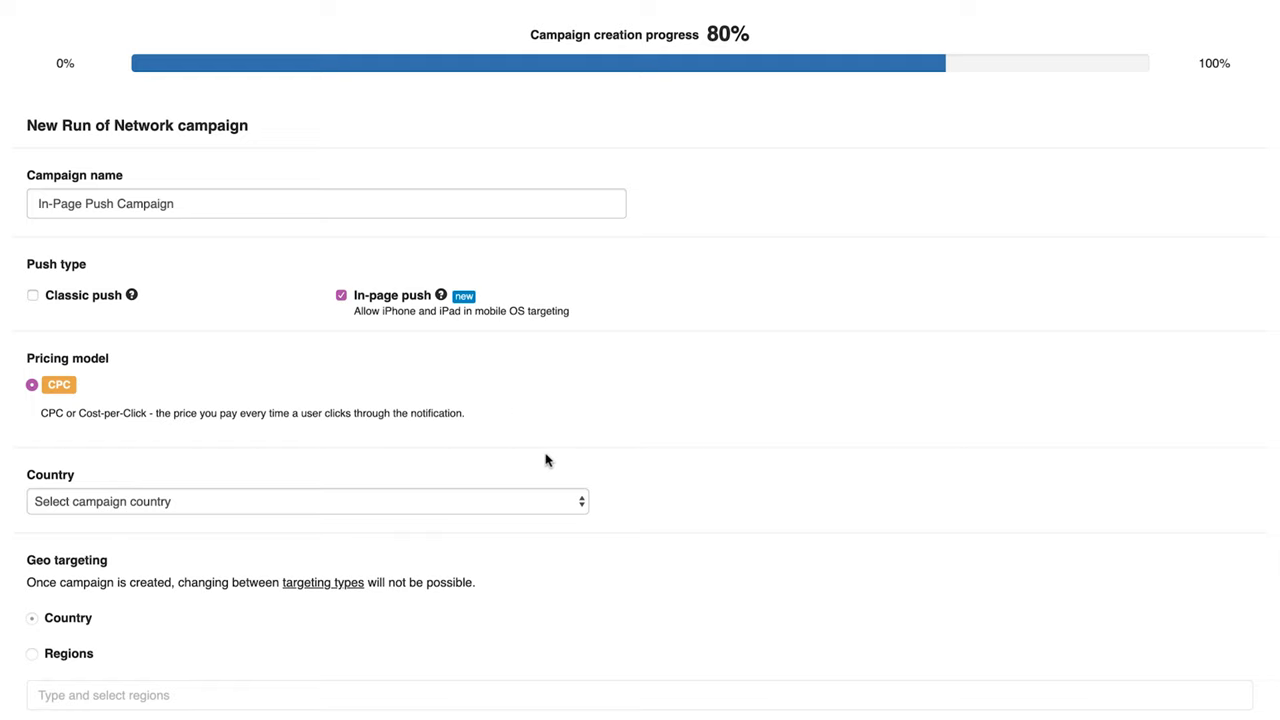
left_click(308, 500)
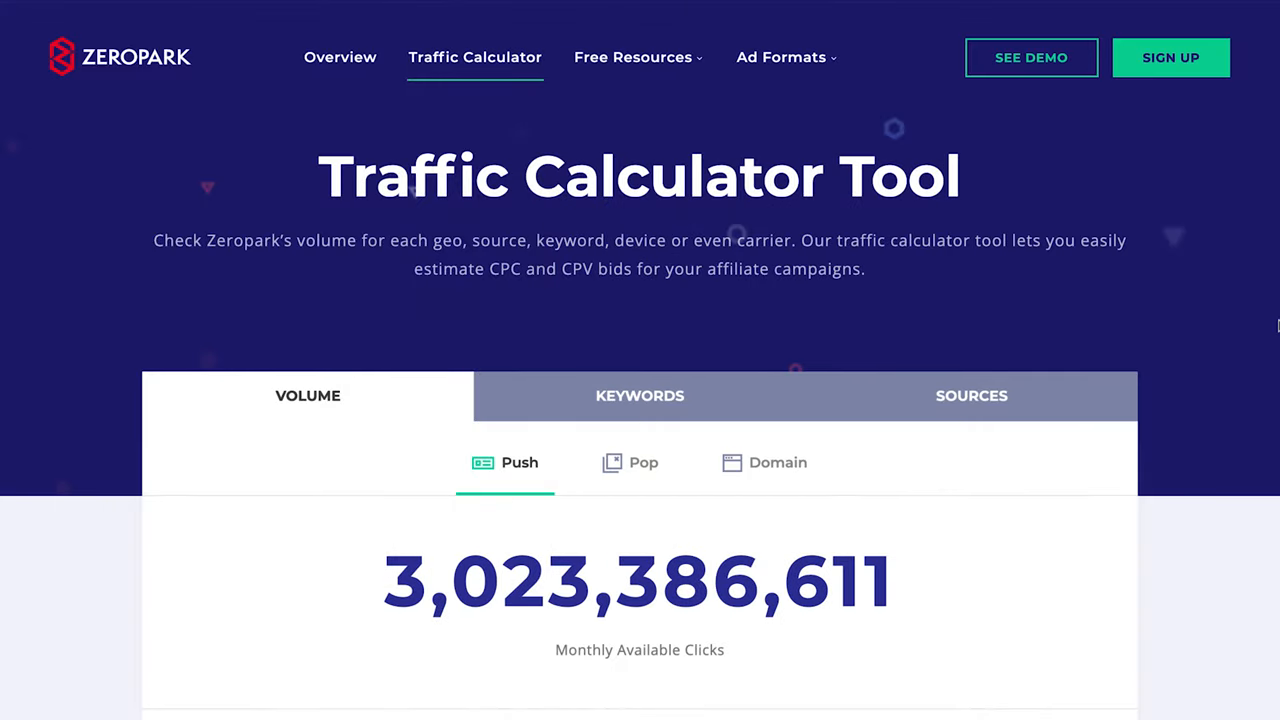
scroll("down", 3)
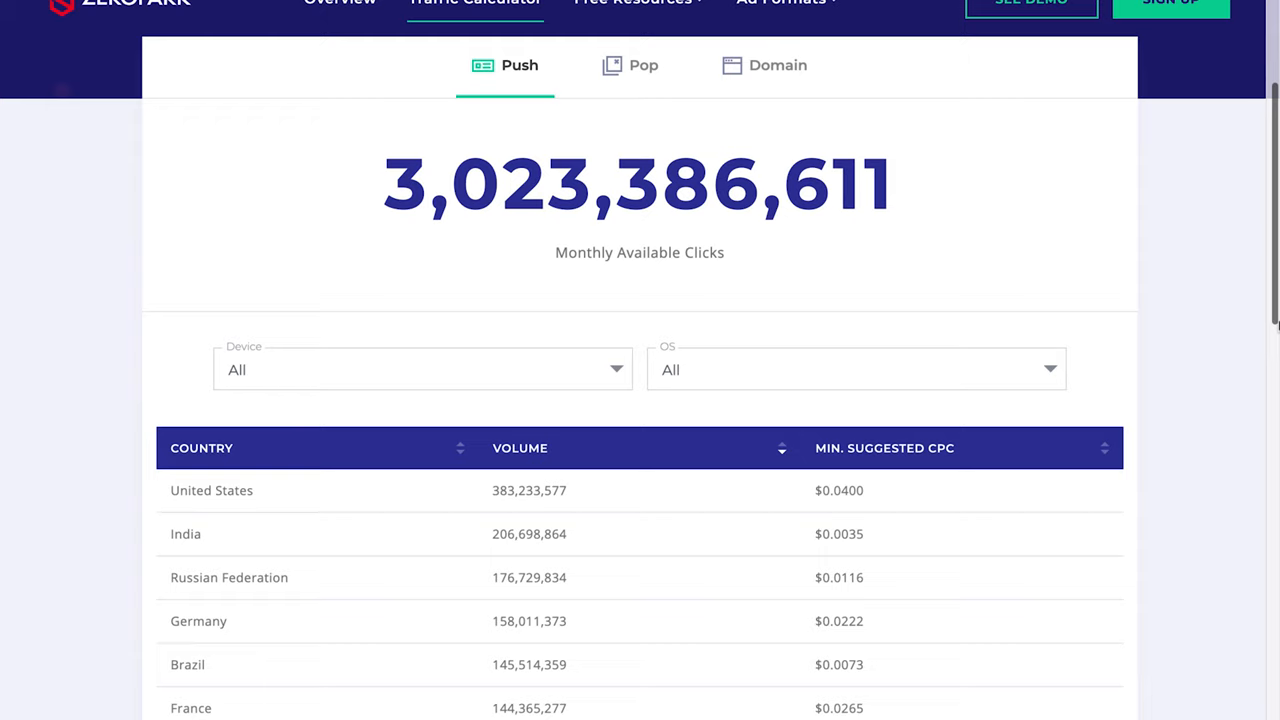
mouse_move(1044, 496)
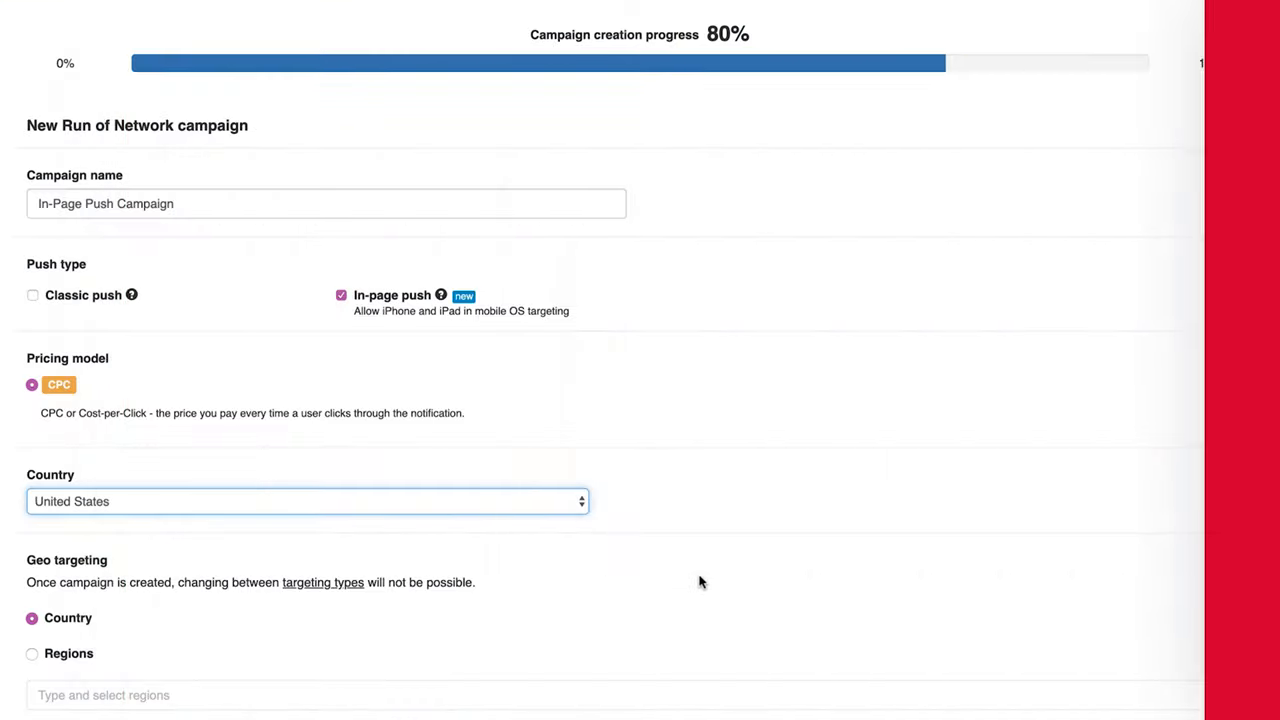
Review language targeting and apply the suggested CPC bid of $0.0645
scroll("down", 3)
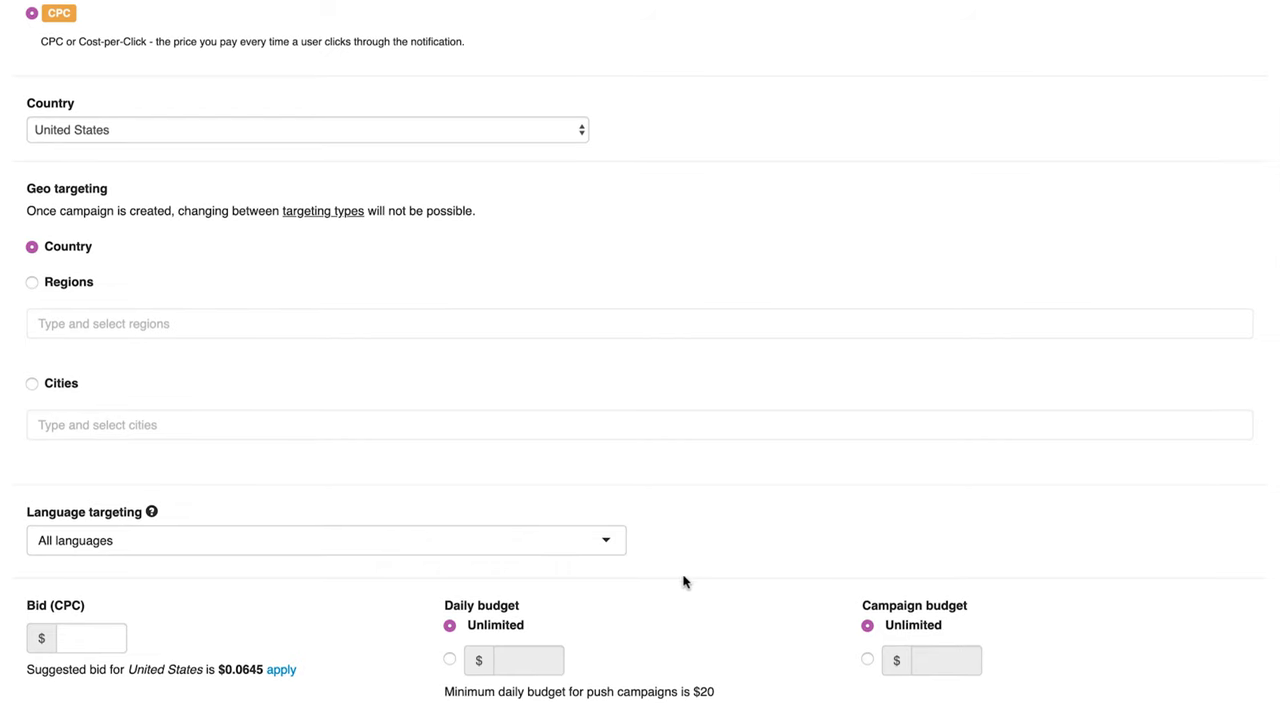
left_click(324, 540)
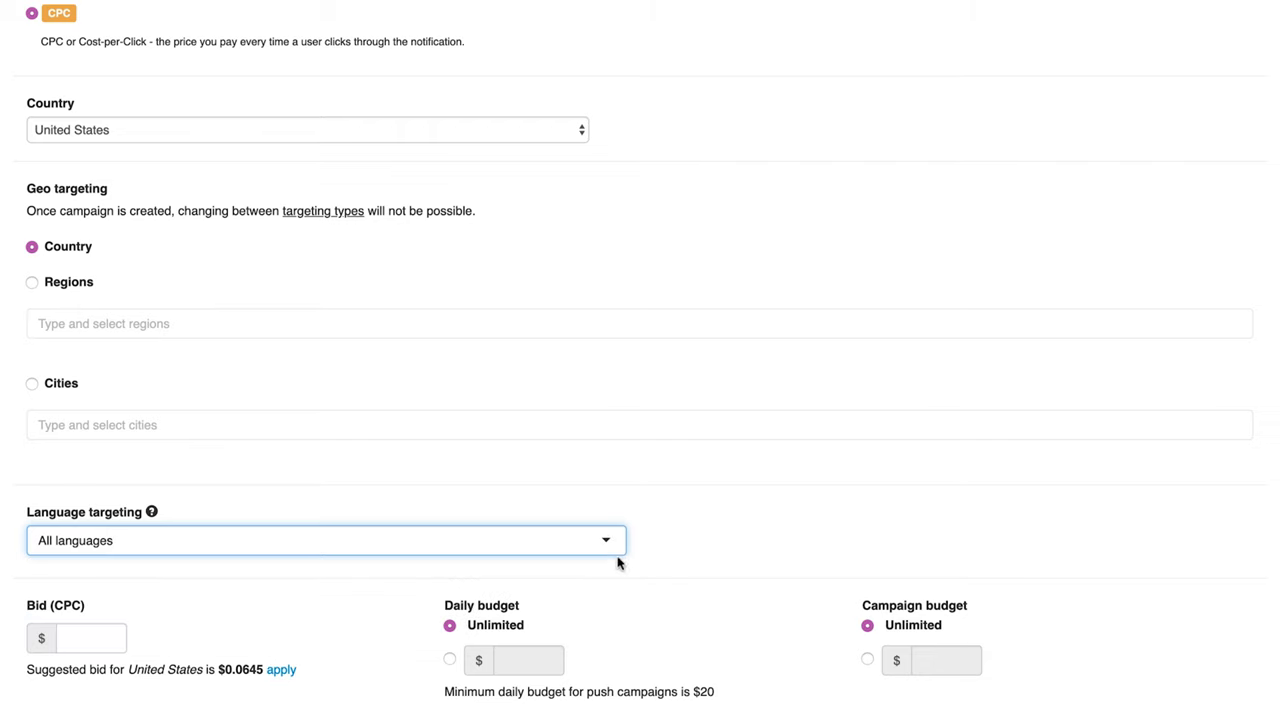
scroll("down", 3)
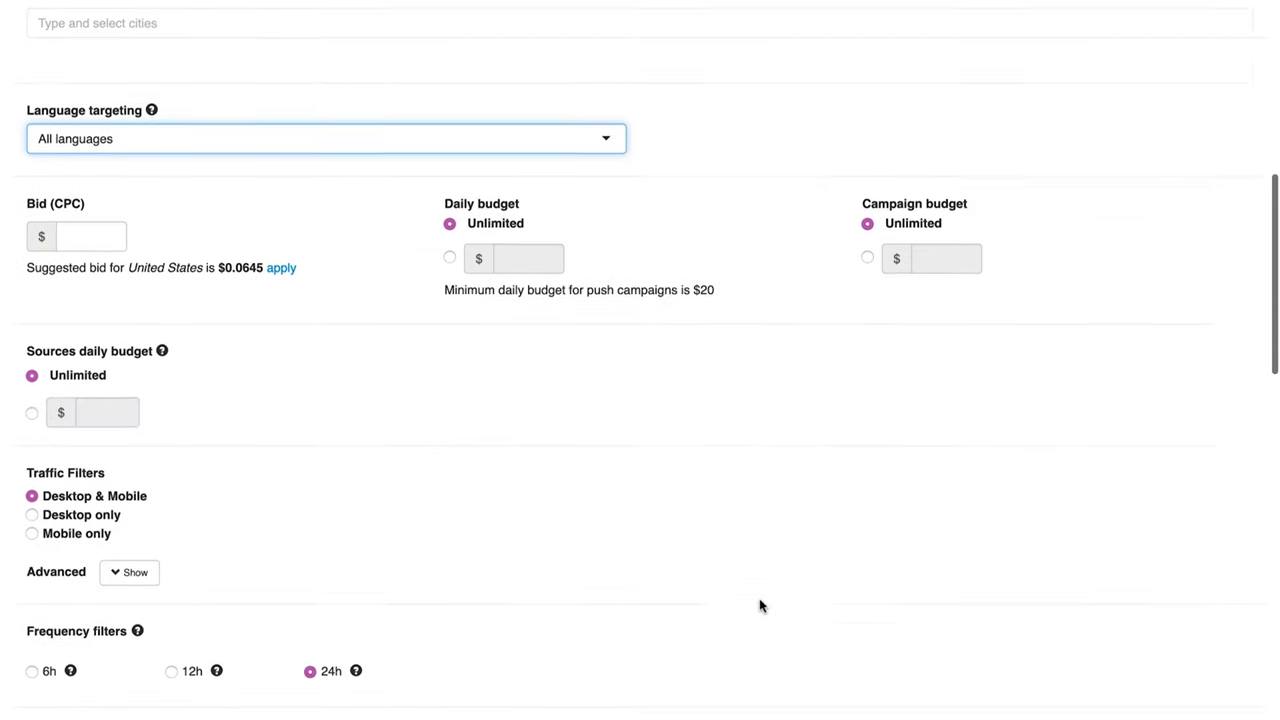
scroll("down", 3)
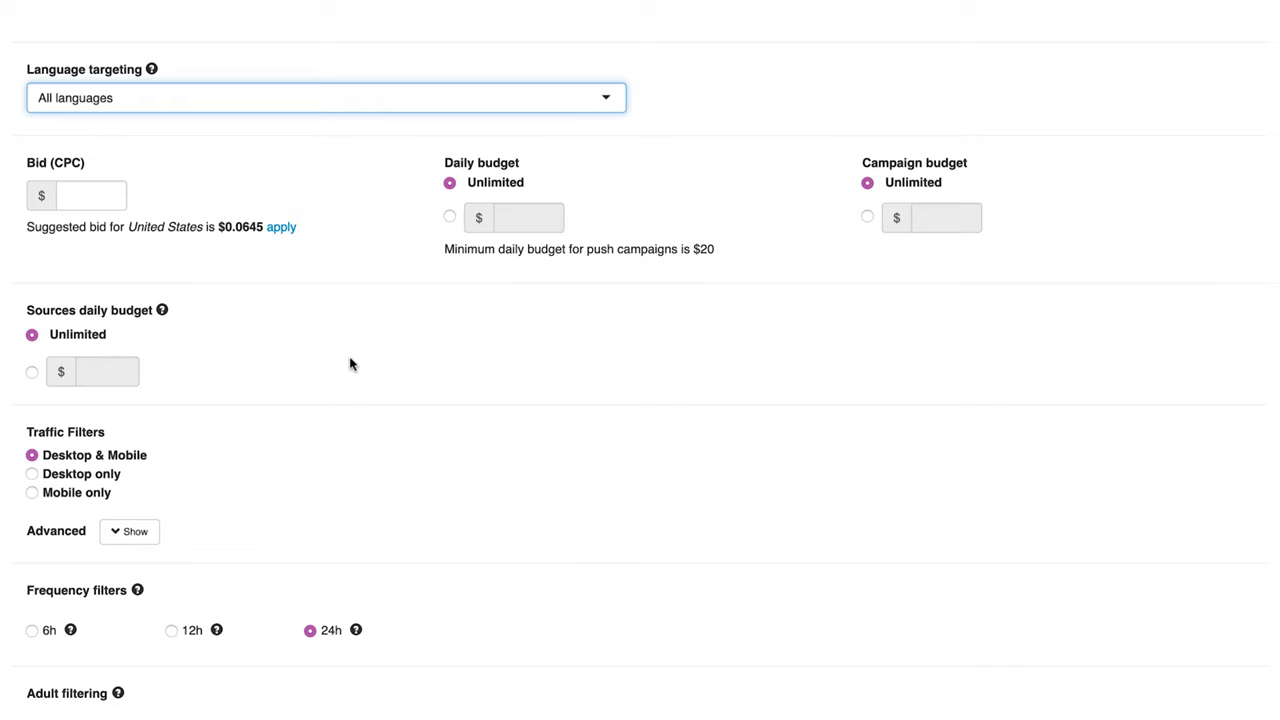
left_click(92, 196)
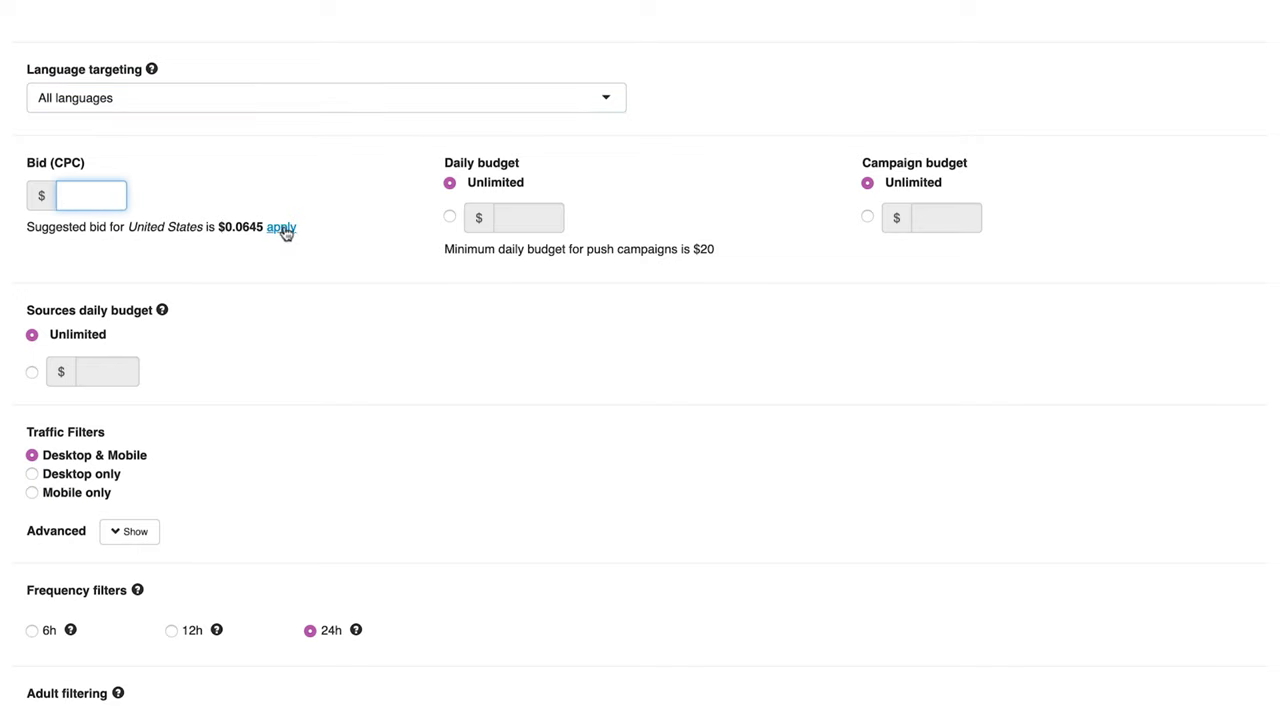
left_click(282, 228)
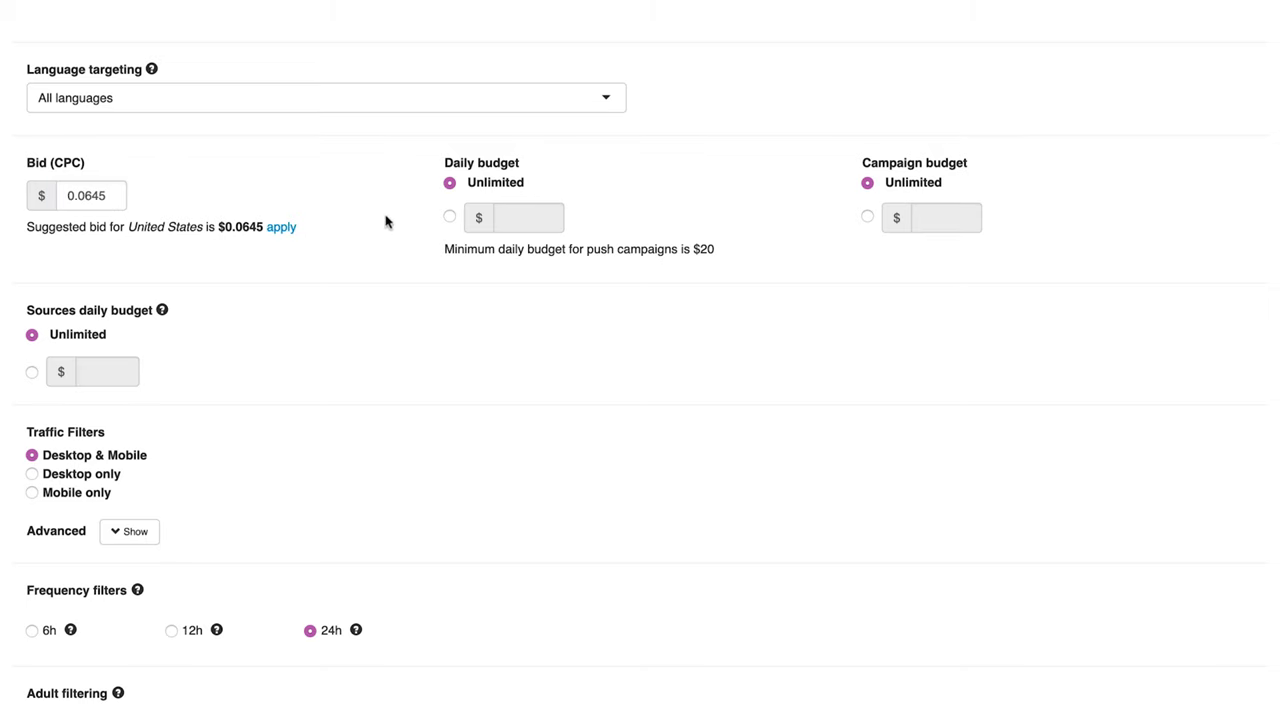
Limit the daily budget to a fixed $100 instead of unlimited
left_click(448, 216)
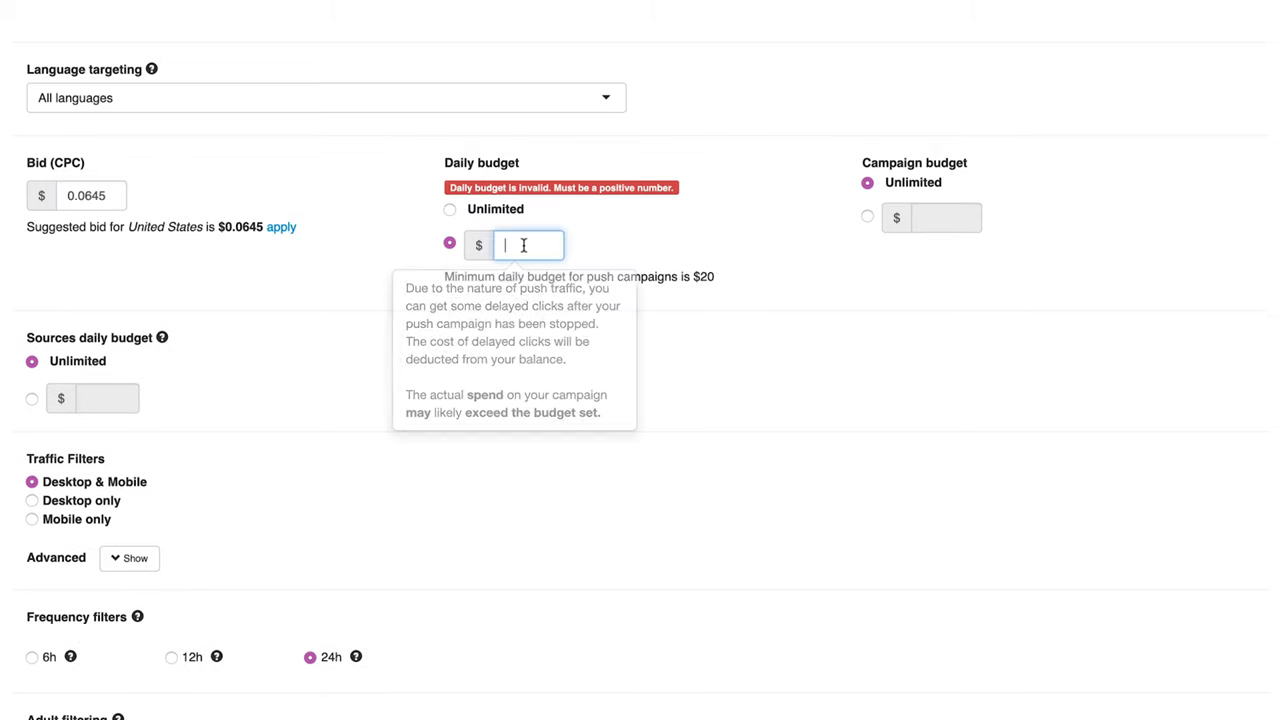
type("100")
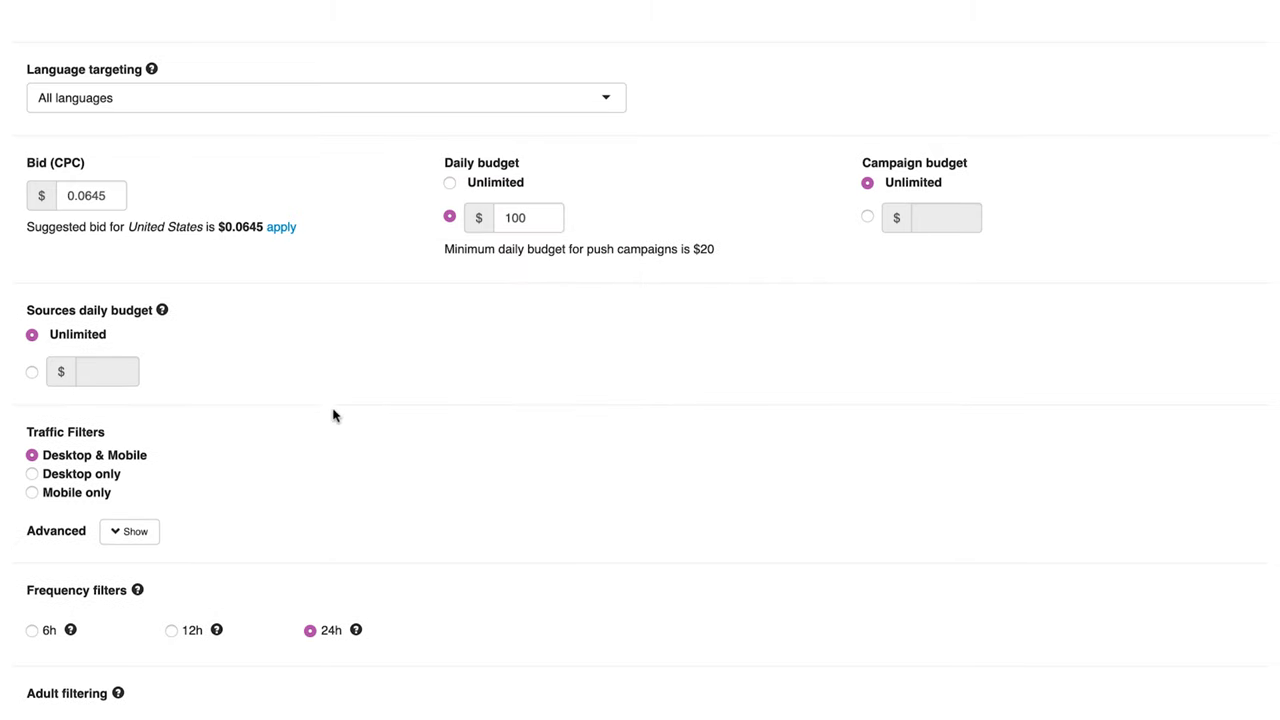
Expand the advanced traffic filters, leaving all desktop and mobile browsers and OSes included
left_click(128, 532)
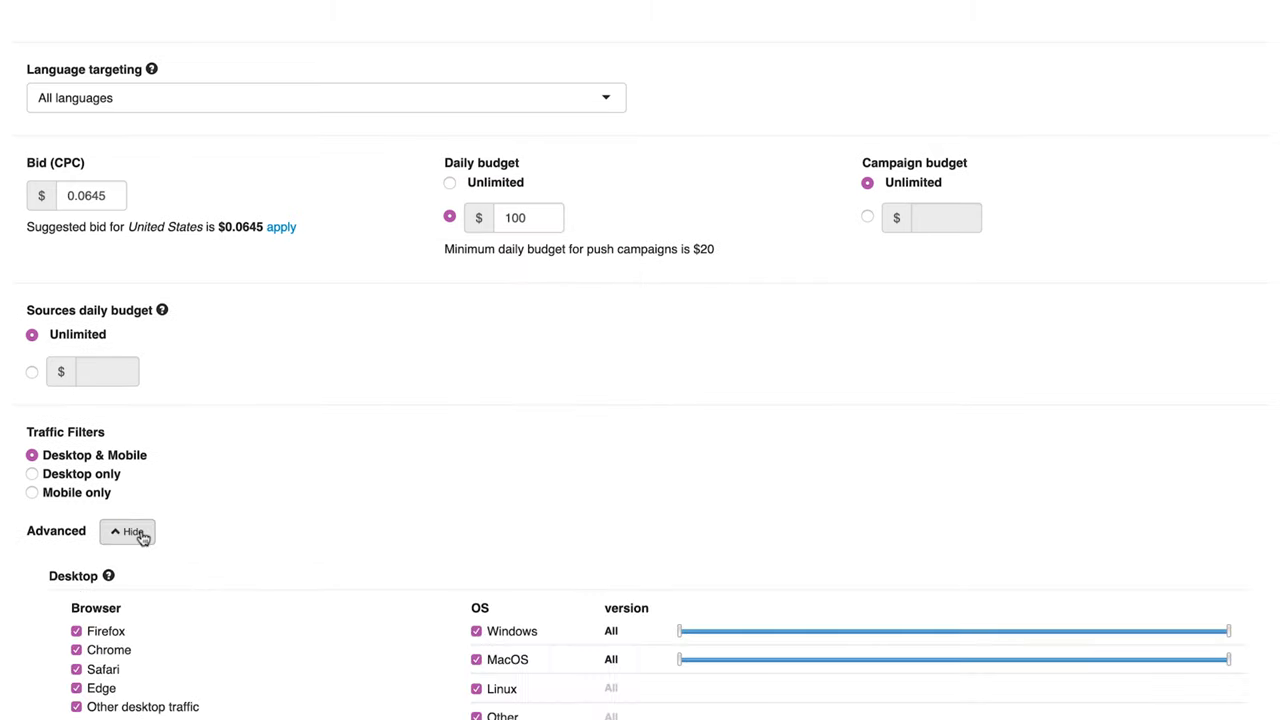
scroll("down", 3)
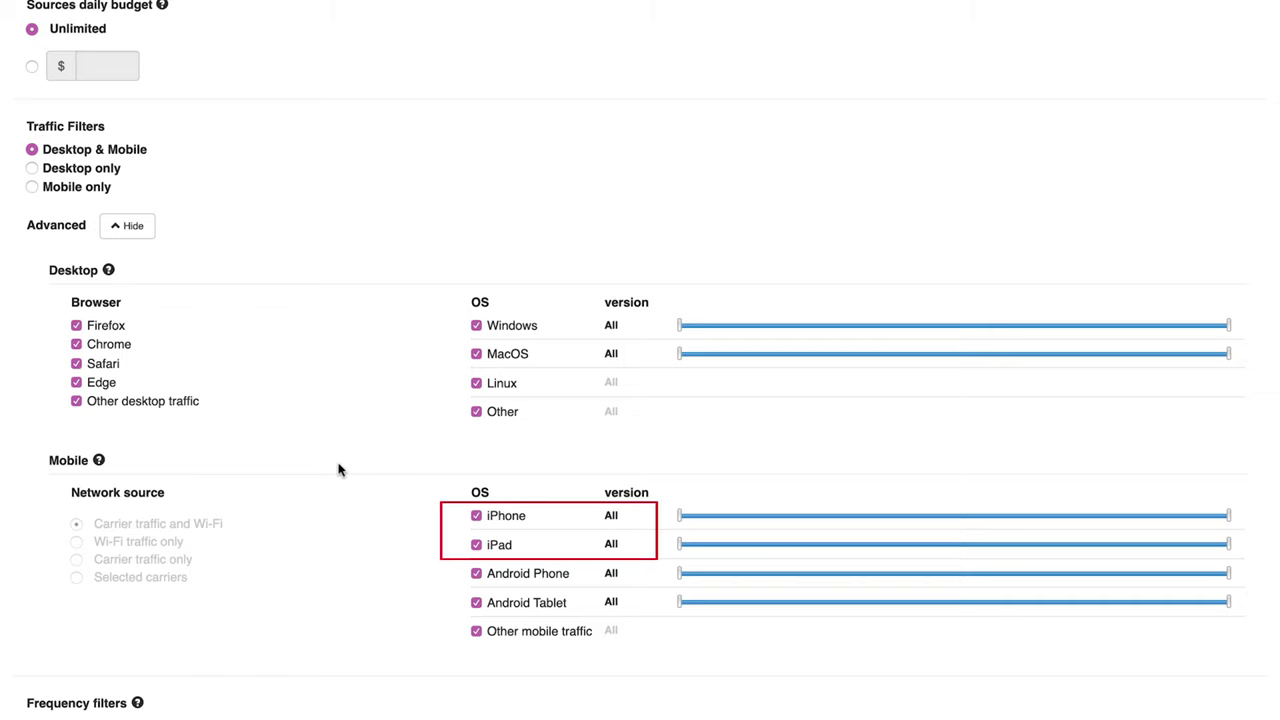
mouse_move(364, 518)
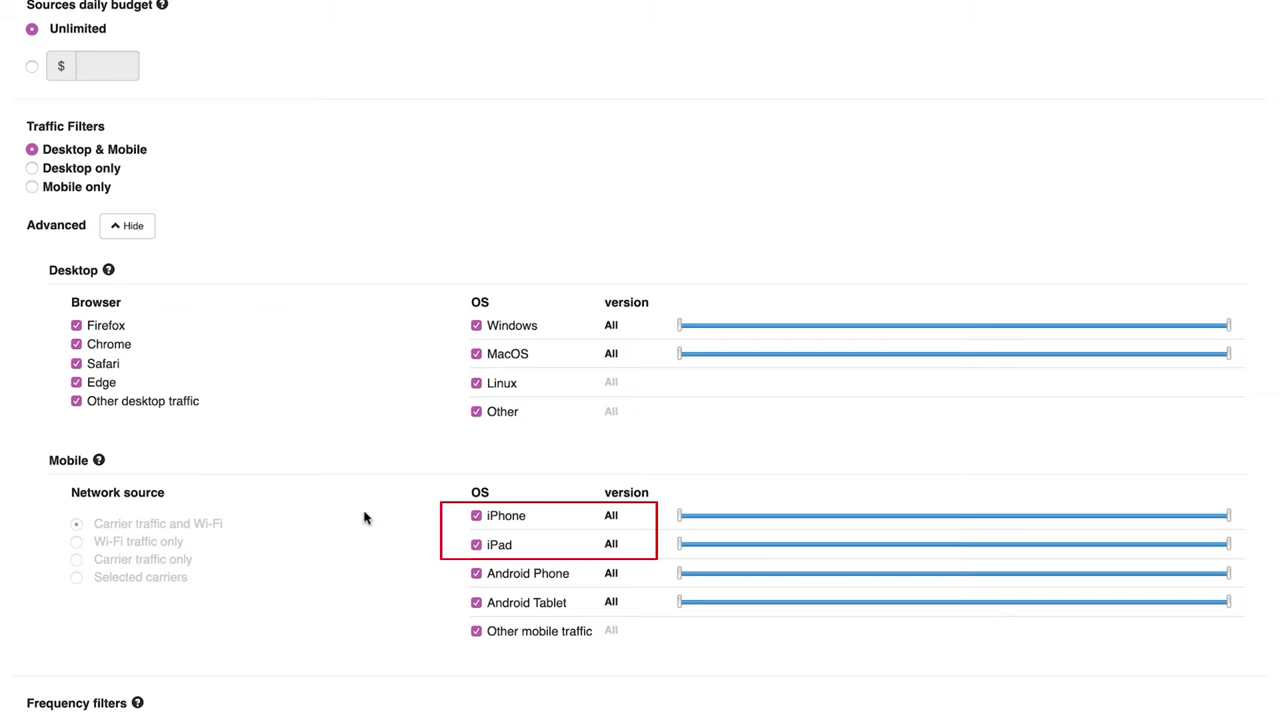
scroll("down", 3)
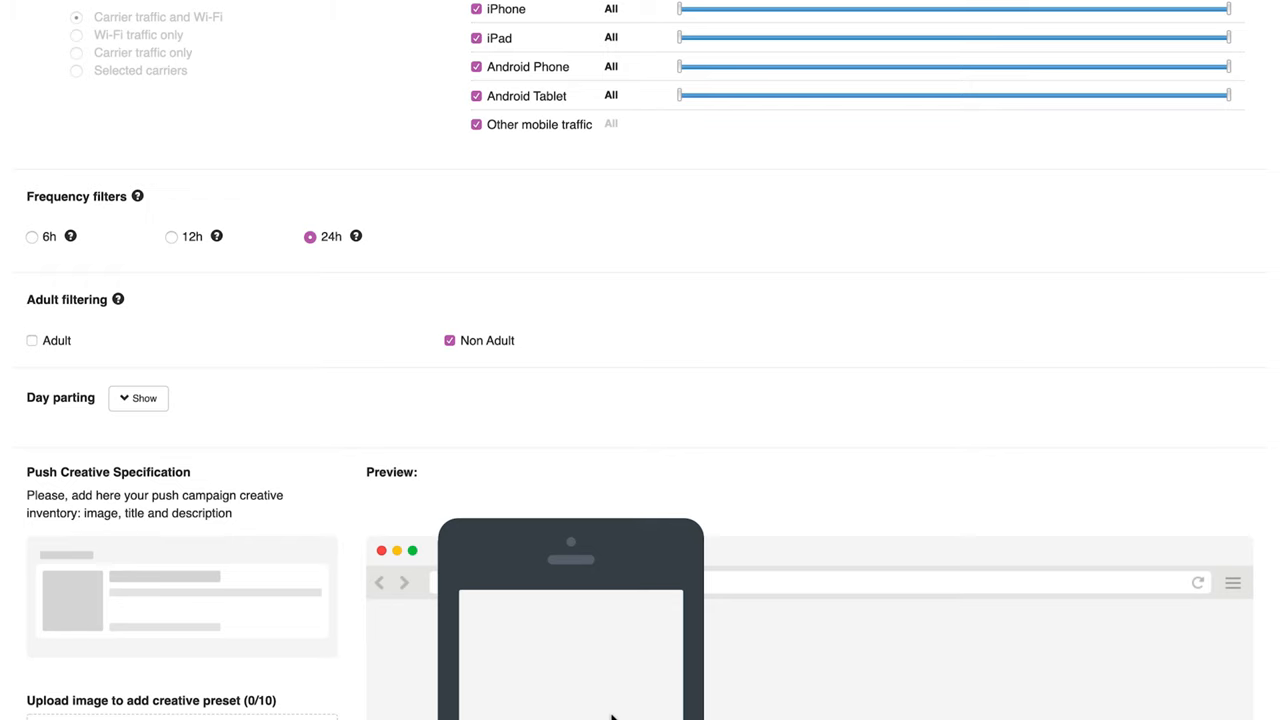
mouse_move(338, 548)
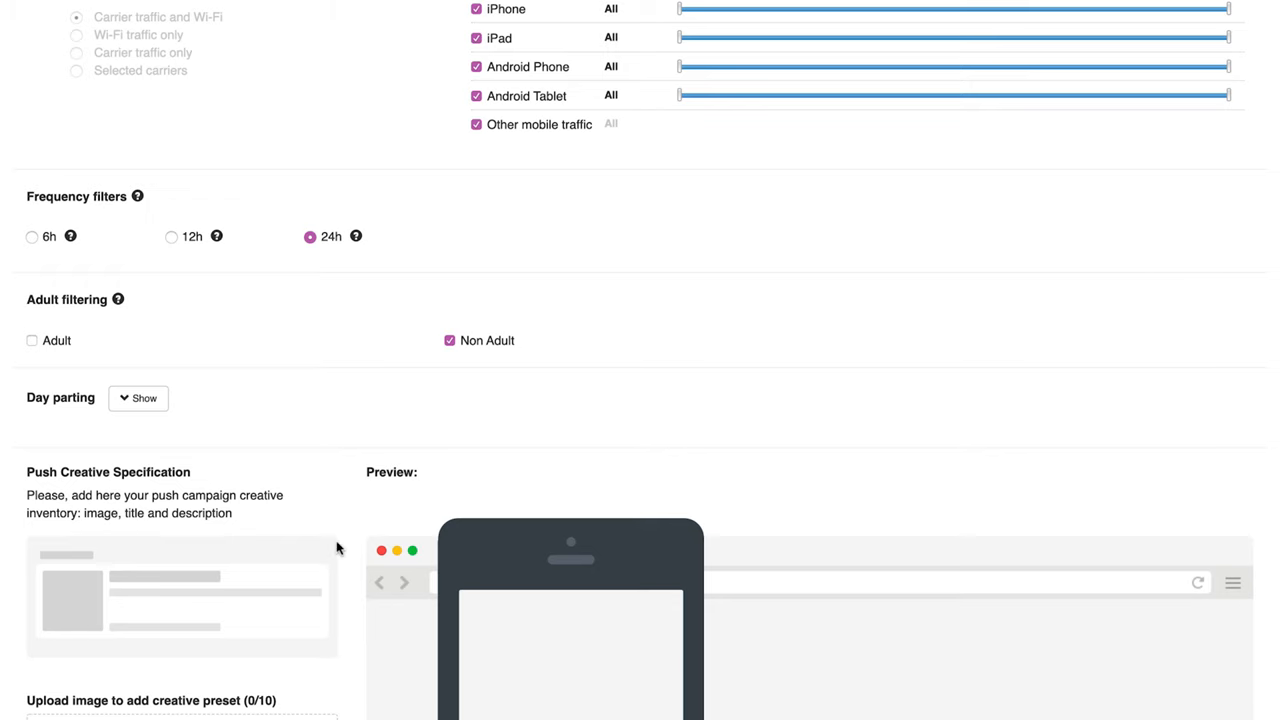
Peek at the day parting schedule, then title Draft #2 'BUY AWESOME CLOTHES NOW'
left_click(138, 398)
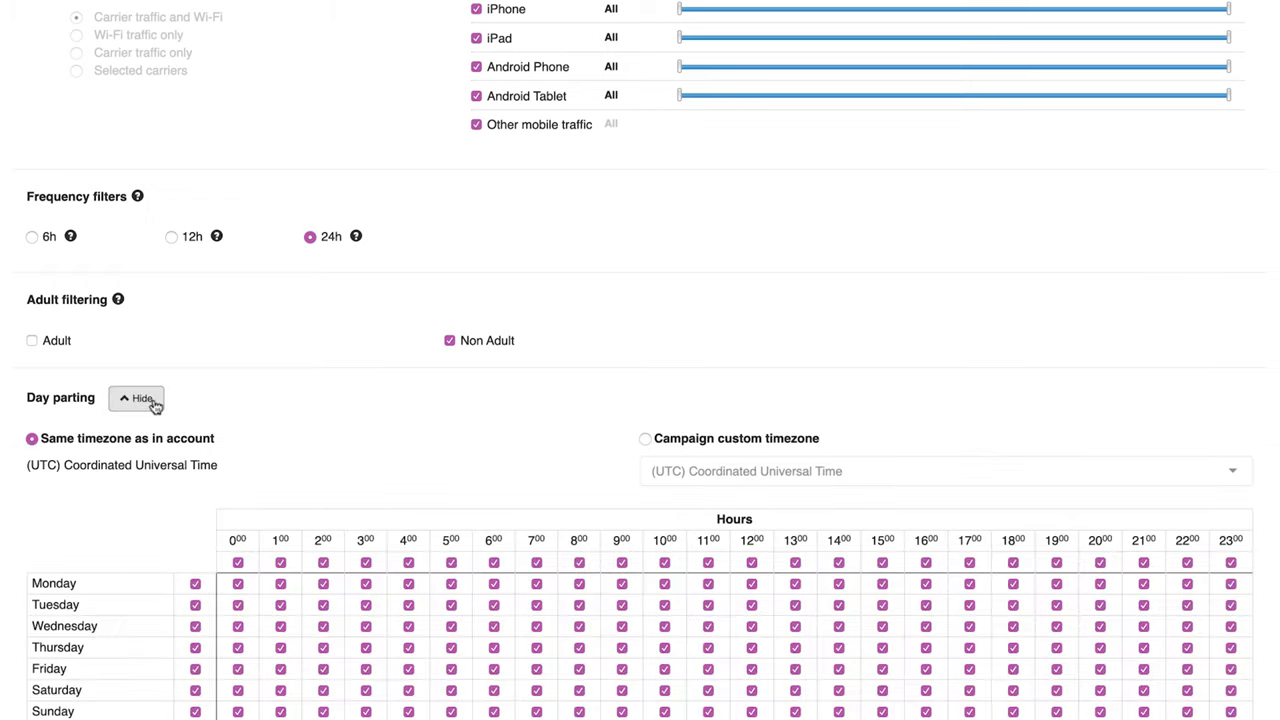
left_click(136, 398)
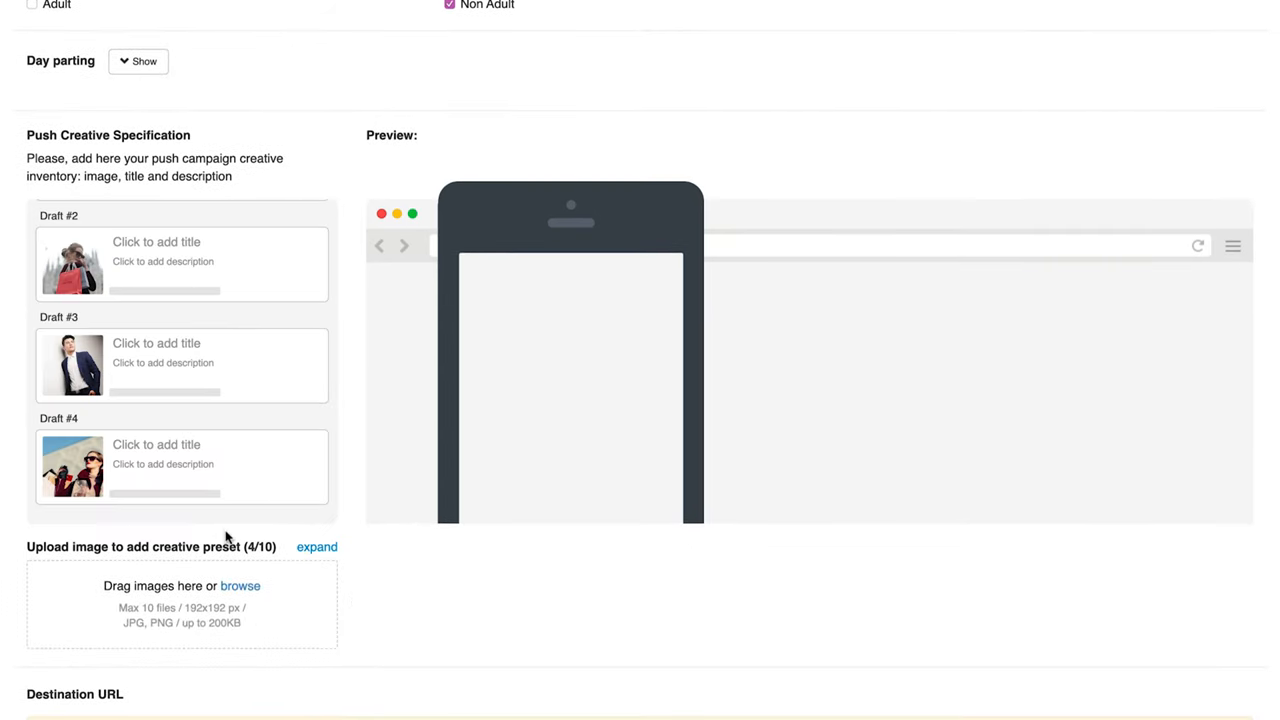
type("BUY")
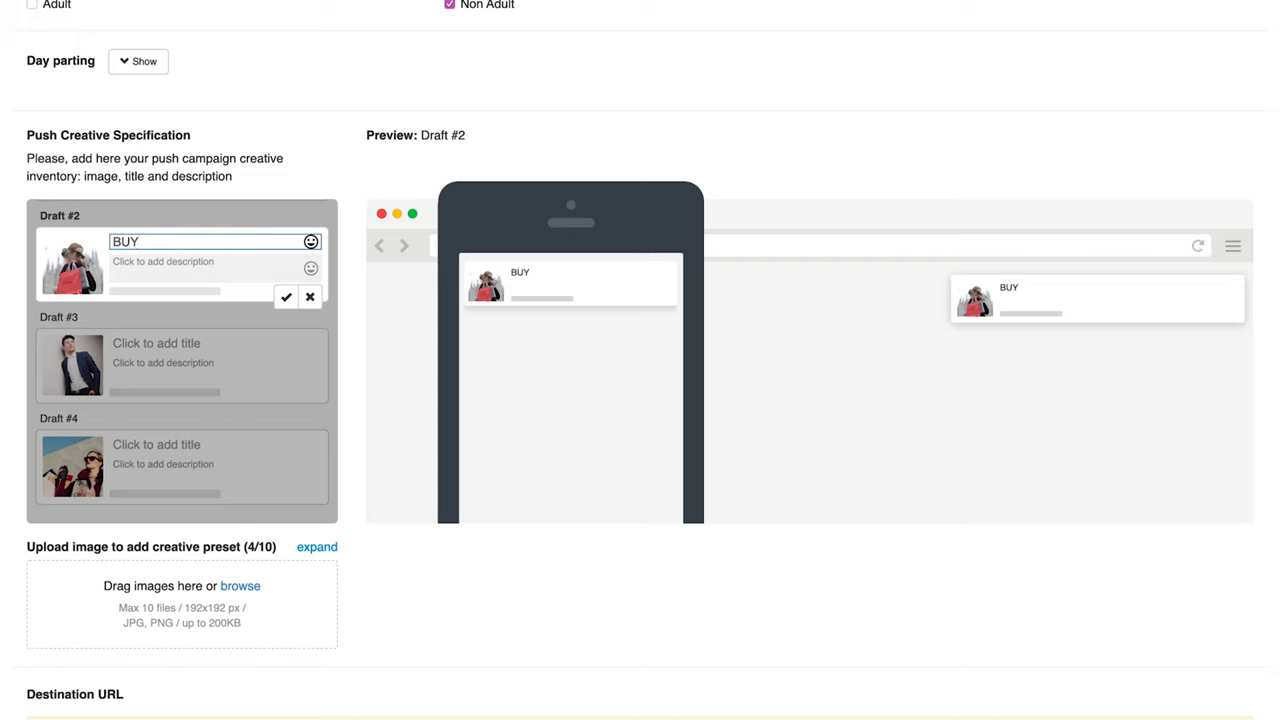
type("AWESO")
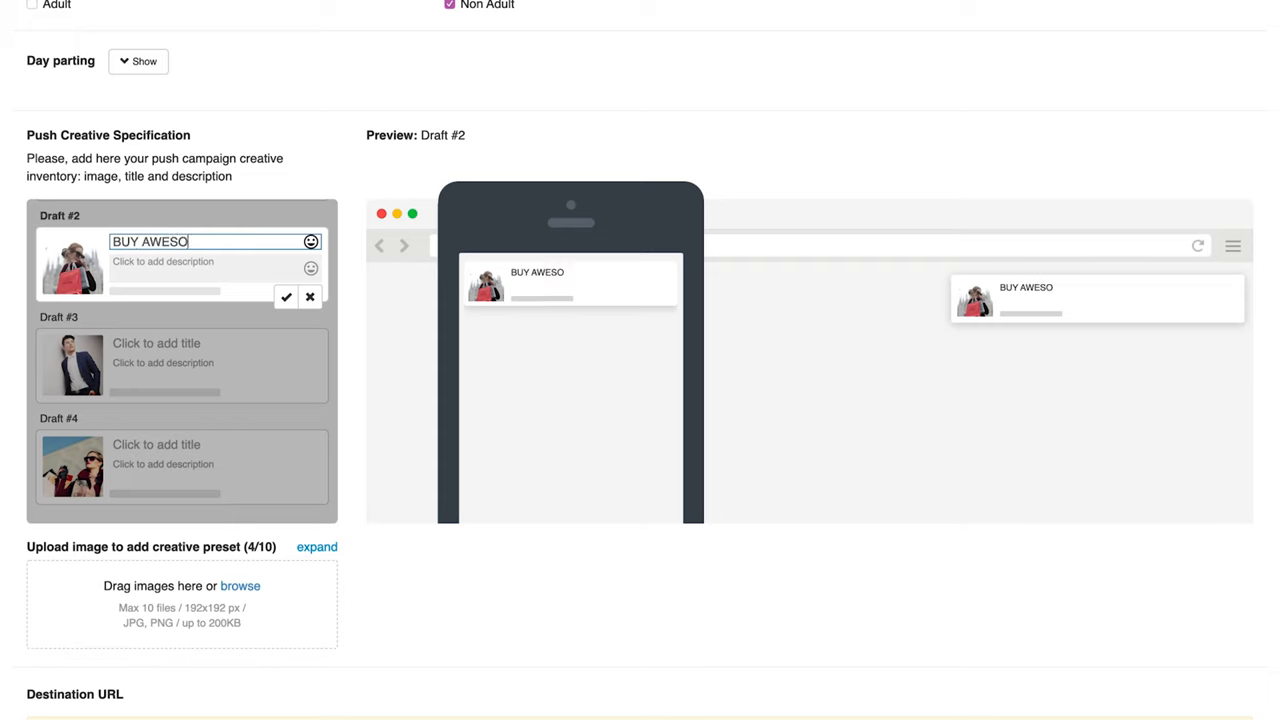
type("ME CLOTHES NO")
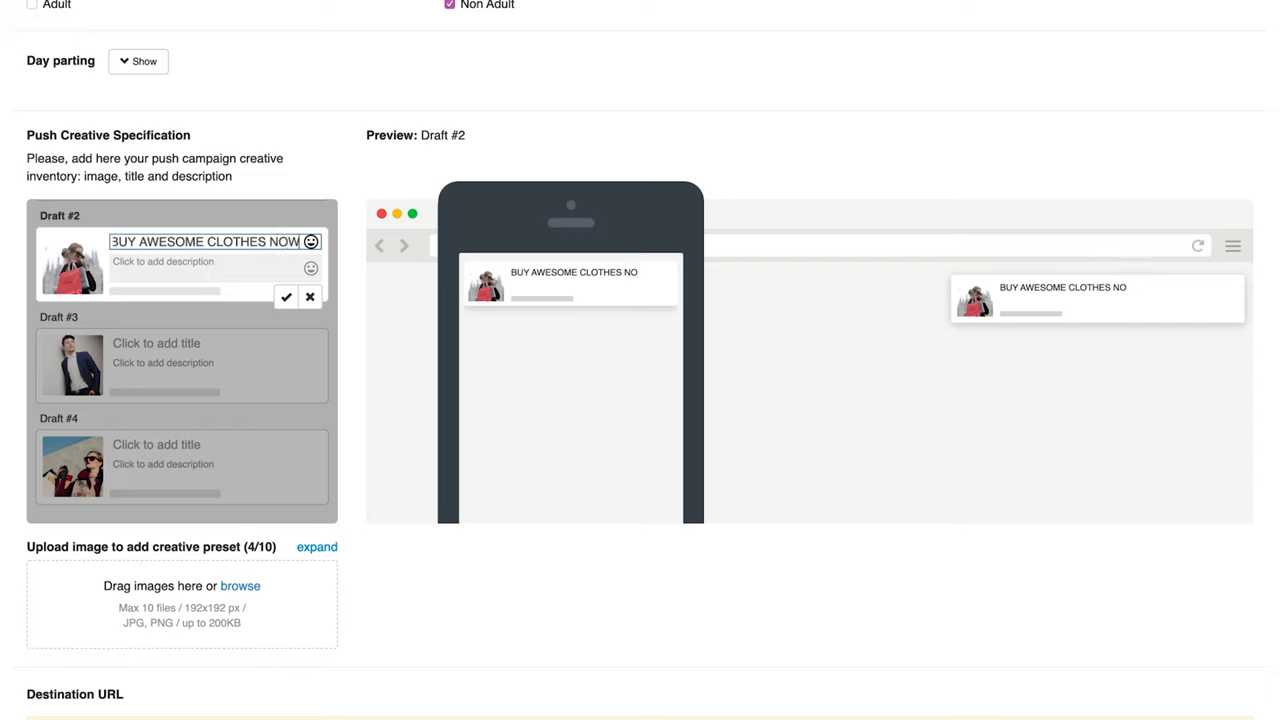
type("W")
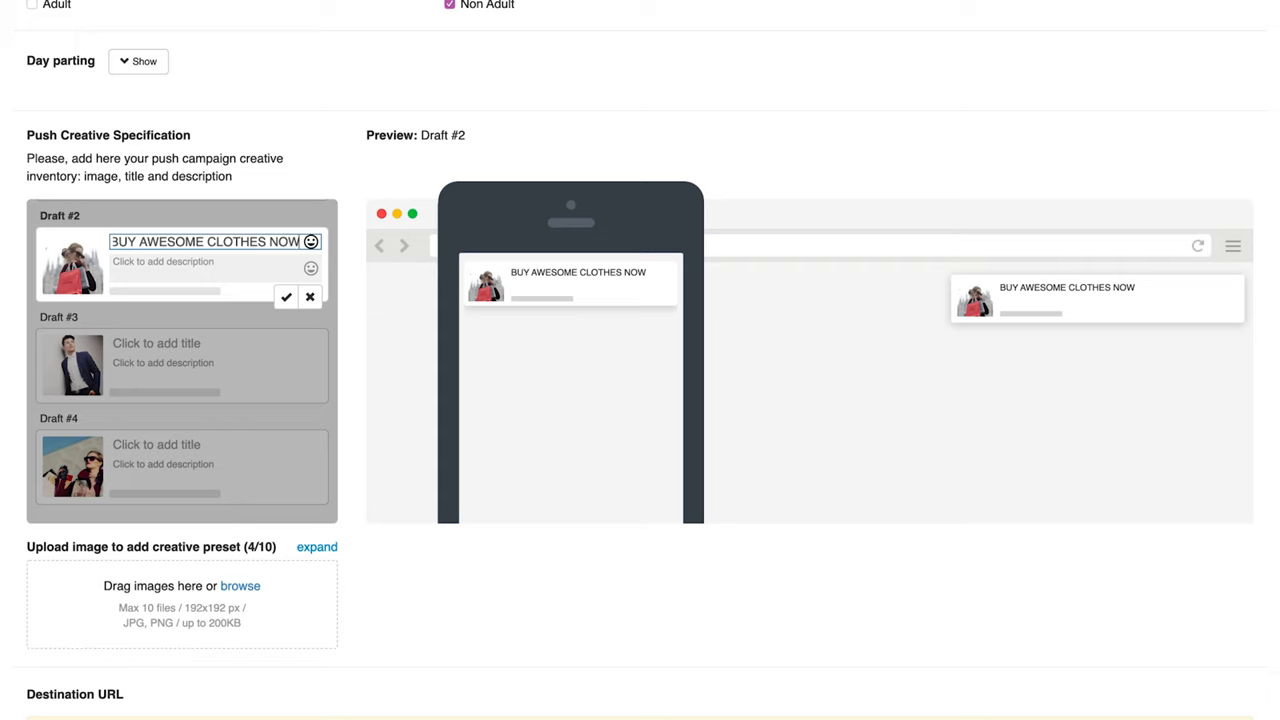
Give Draft #2 the description 'New store just opened - check out!'
left_click(162, 262)
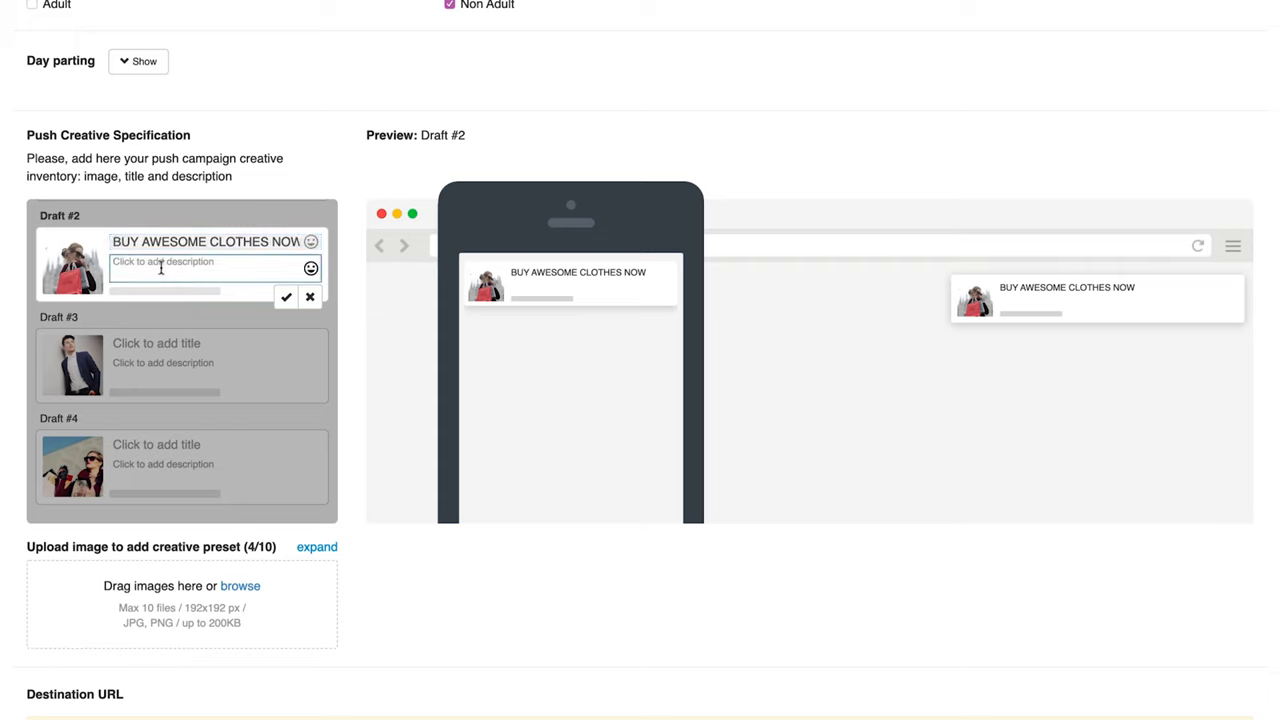
type("New")
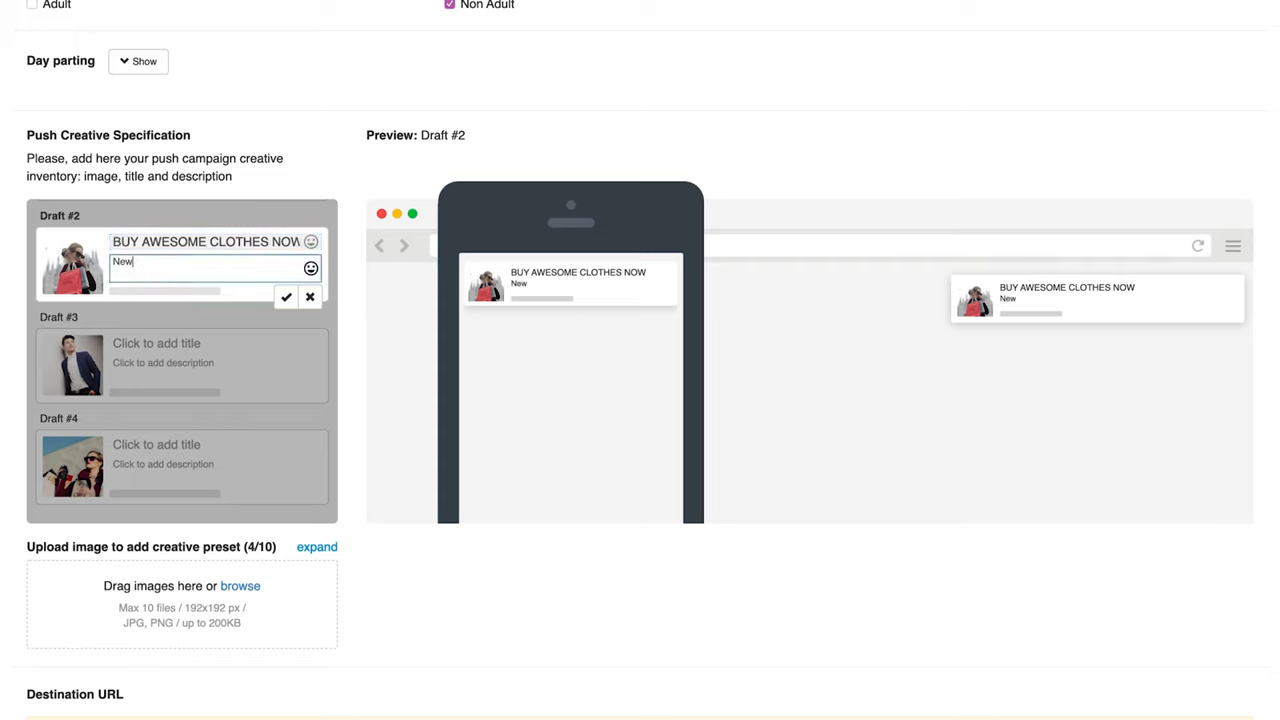
type("s")
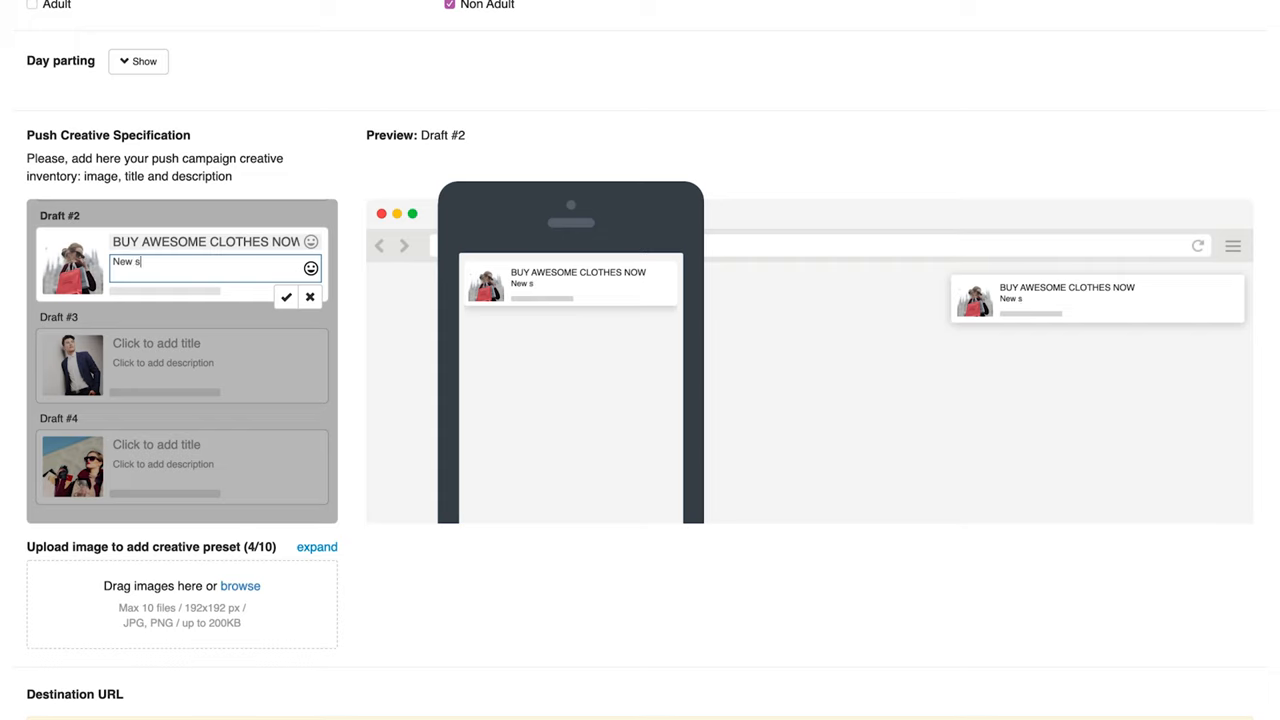
type("tore just opened - check out!")
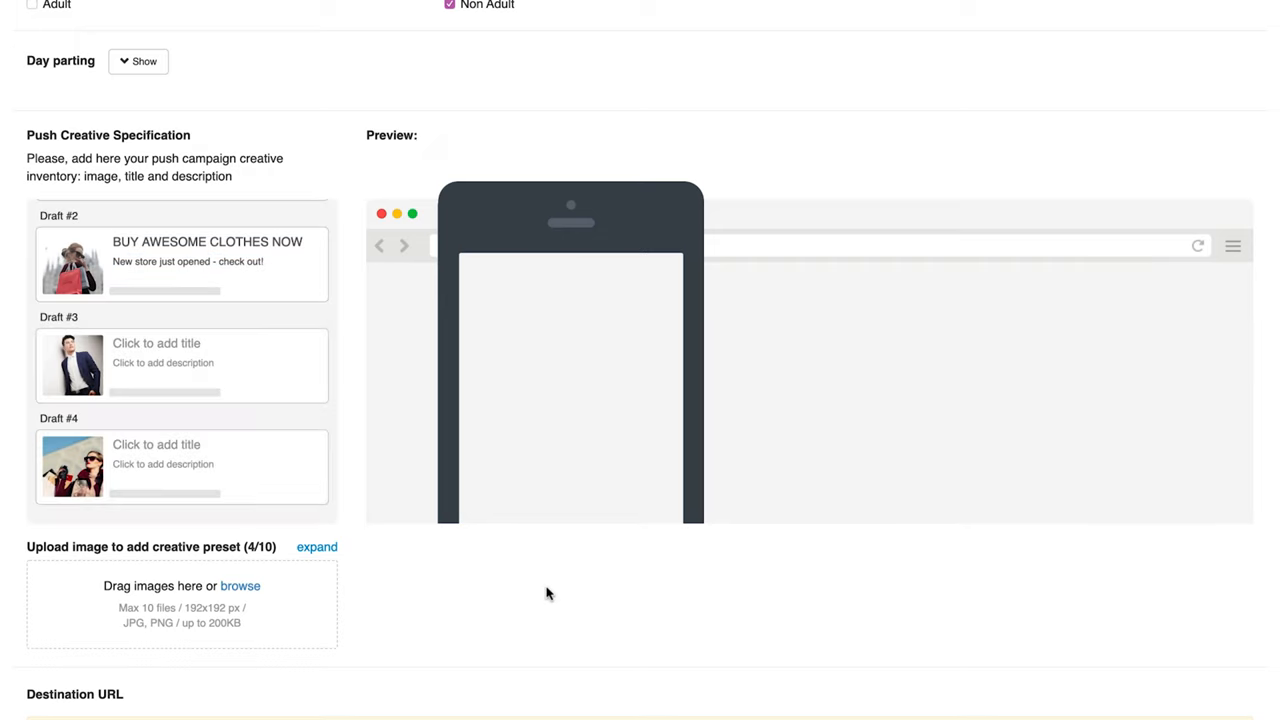
scroll("down", 3)
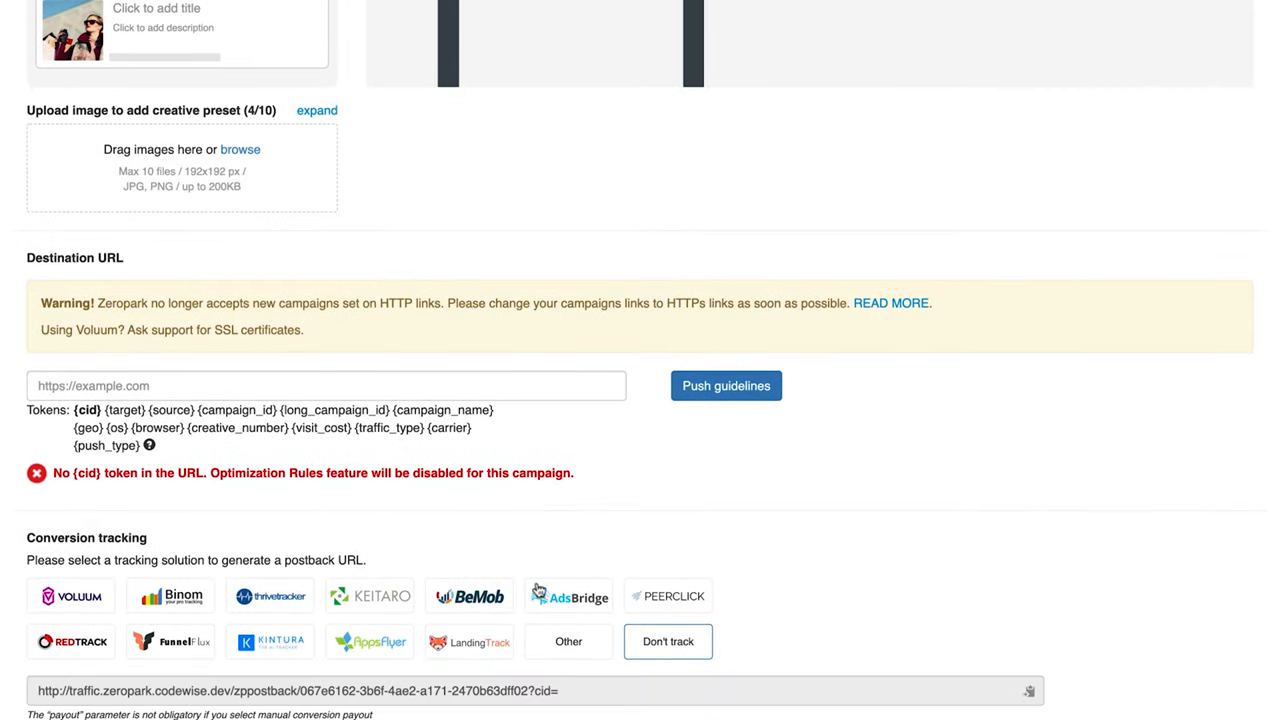
mouse_move(384, 560)
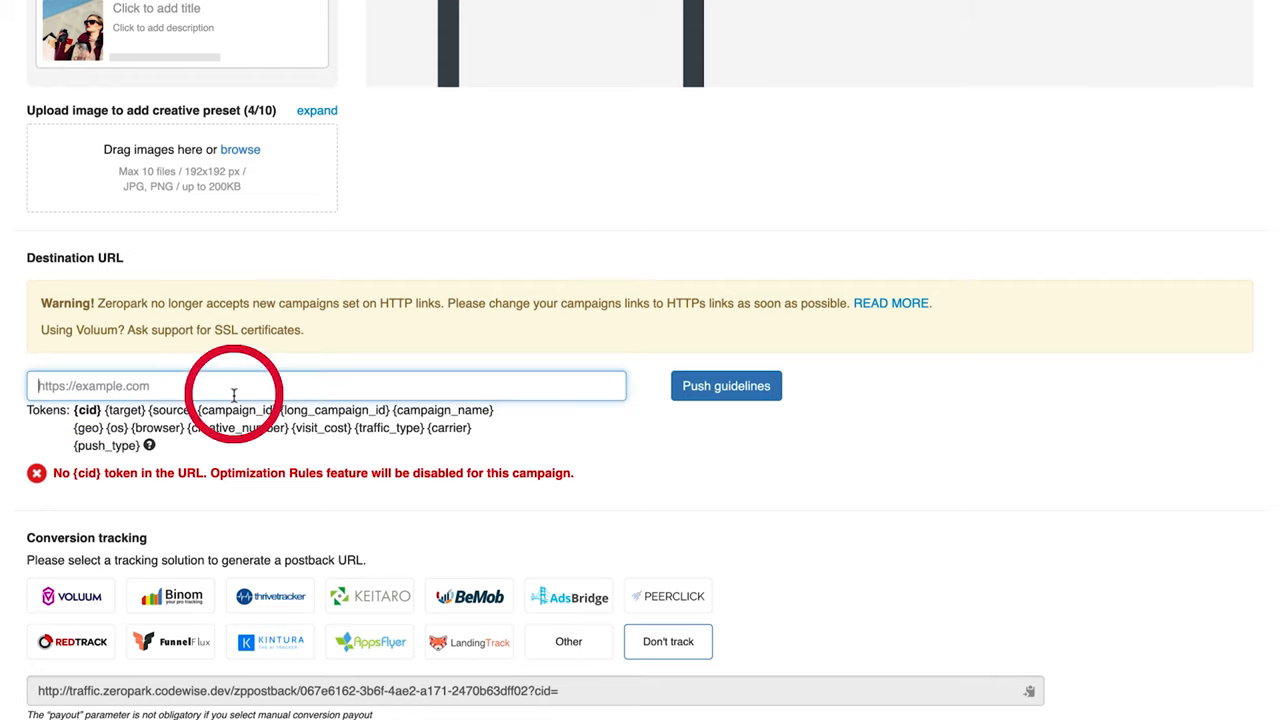
type("https://exampleURL.com?cid={cid}")
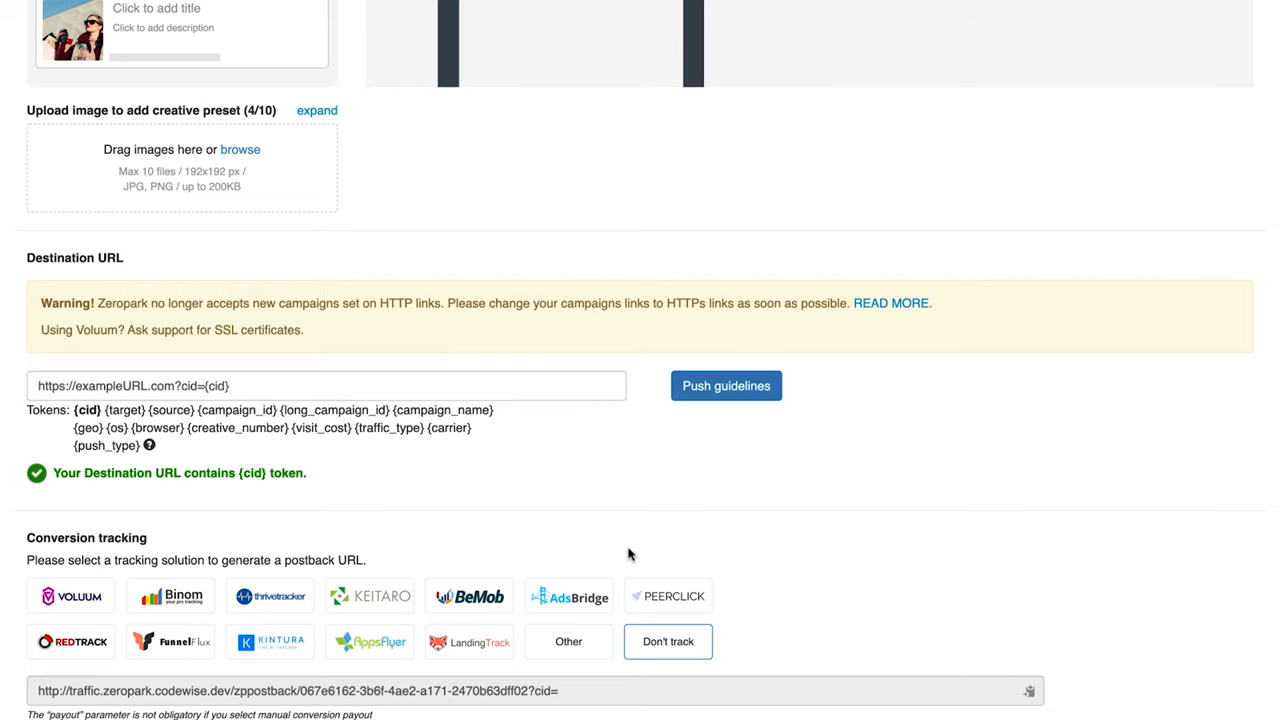
Choose Shopping as the campaign vertical, leaving conversion payout on Auto
scroll("down", 3)
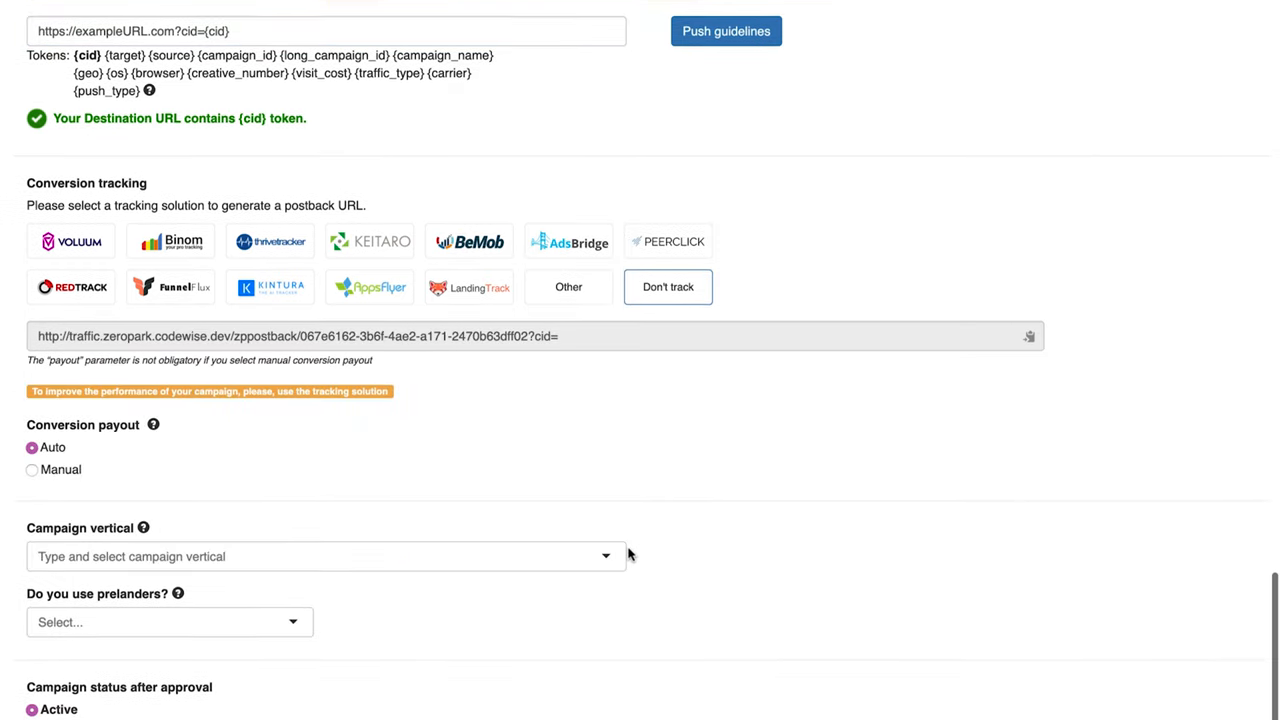
scroll("down", 3)
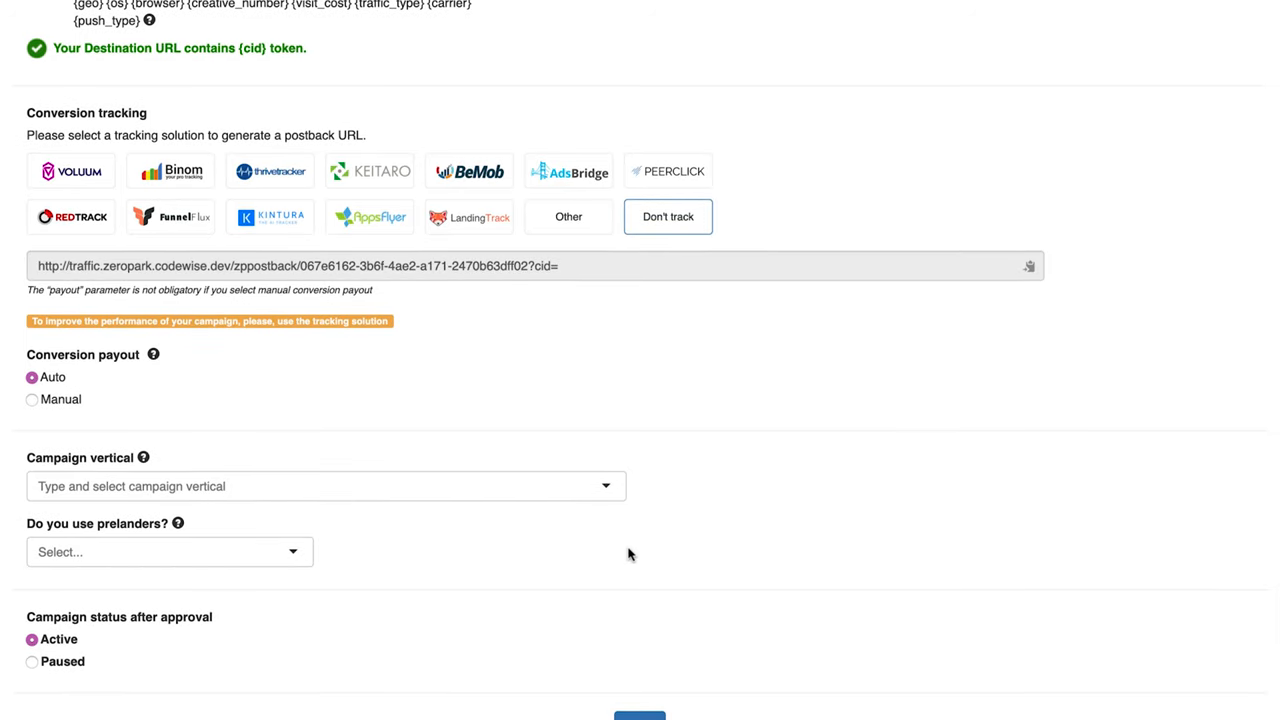
left_click(324, 486)
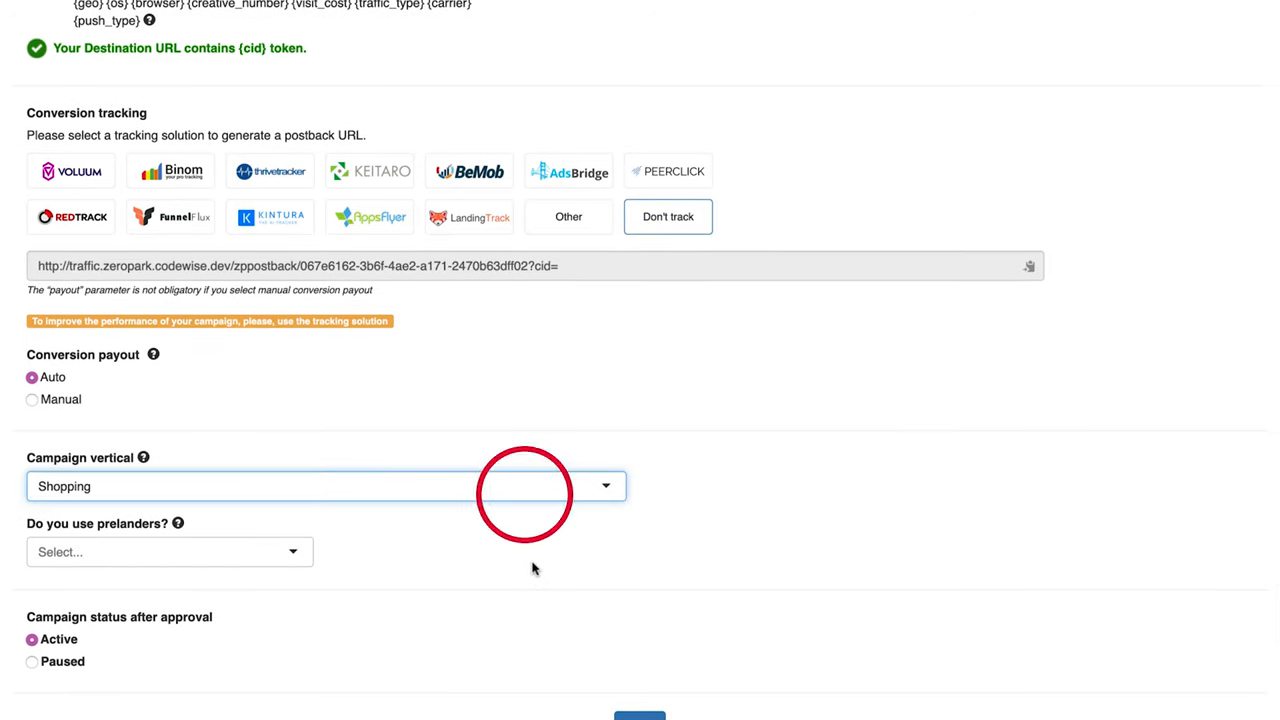